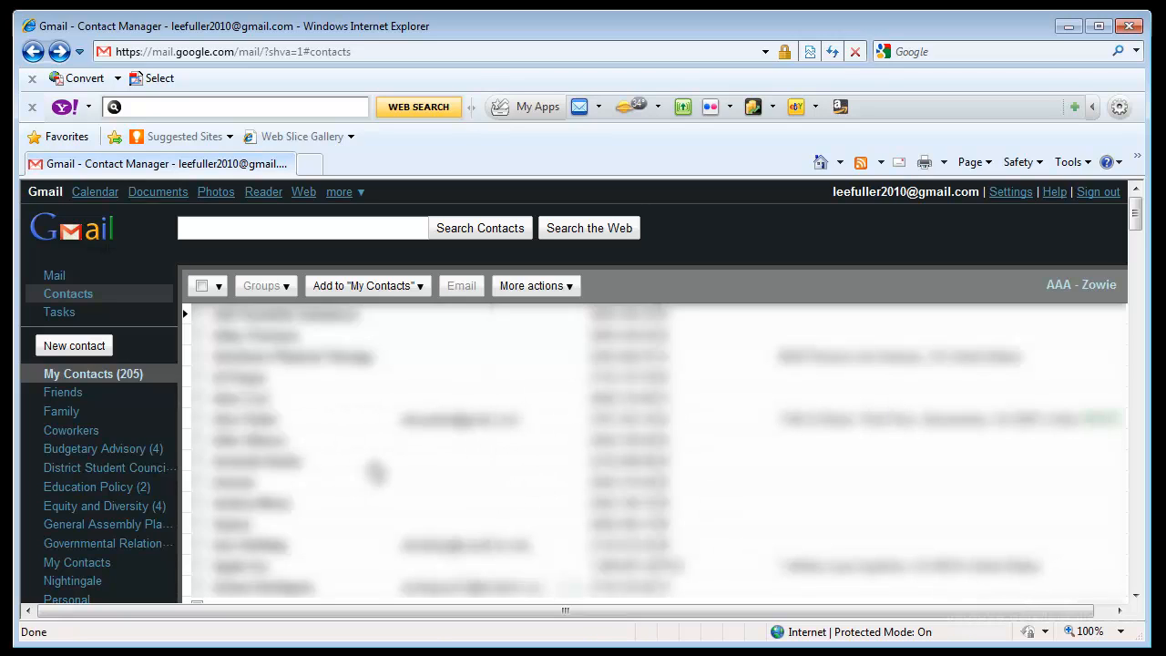
mouse_move(386, 455)
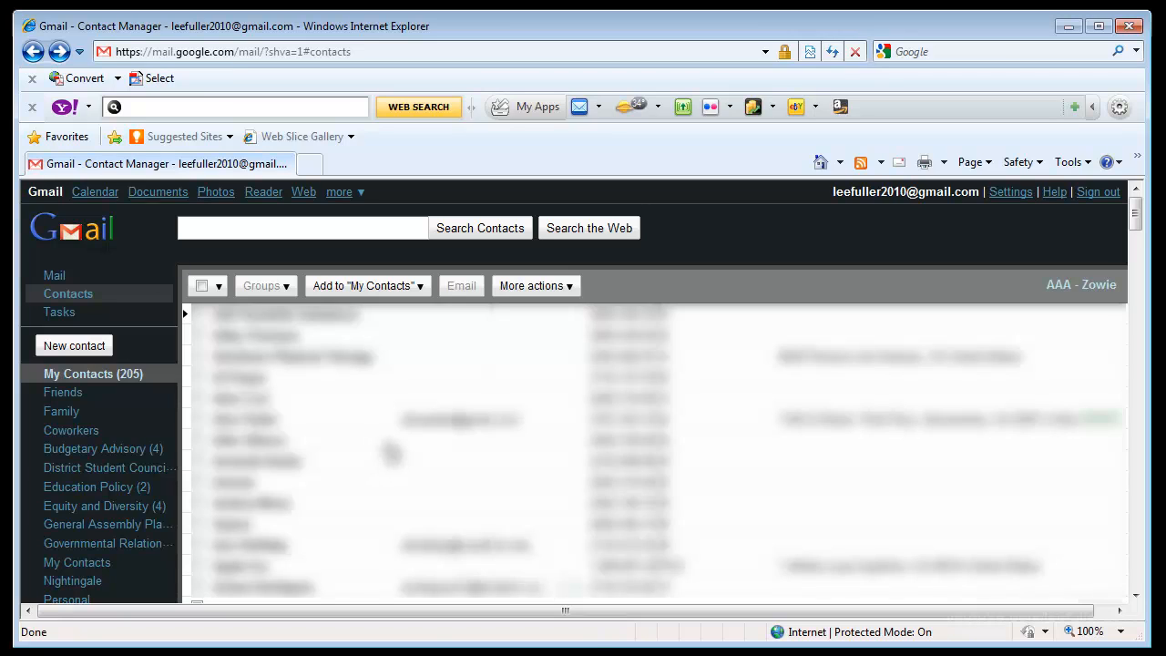
mouse_move(532, 423)
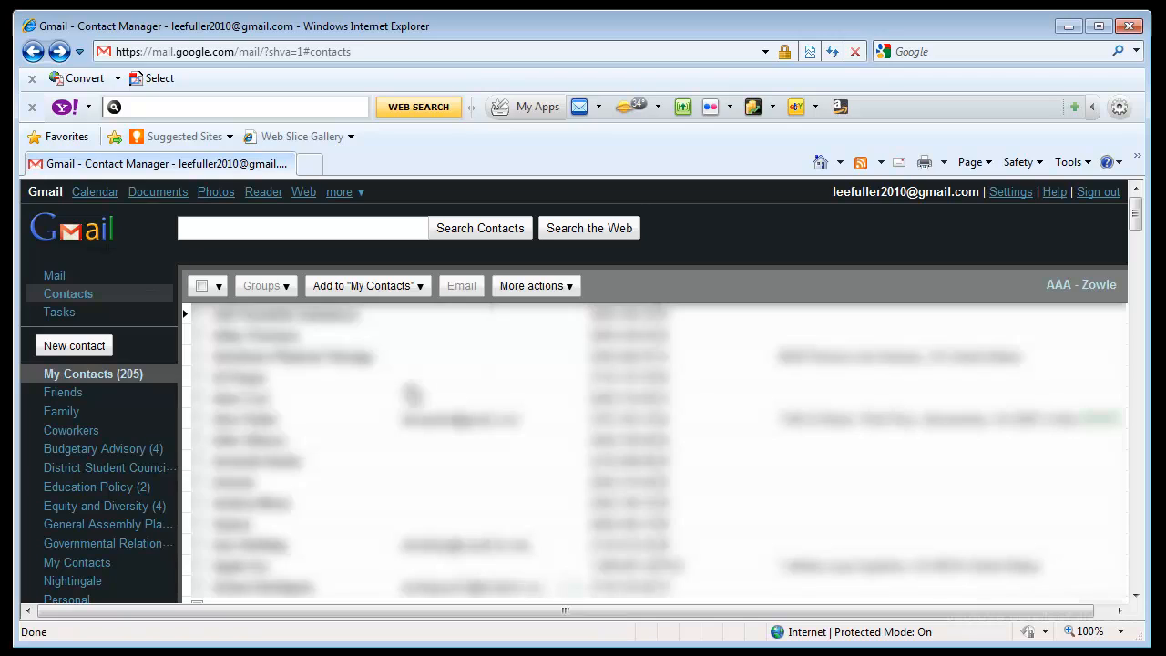
mouse_move(77, 383)
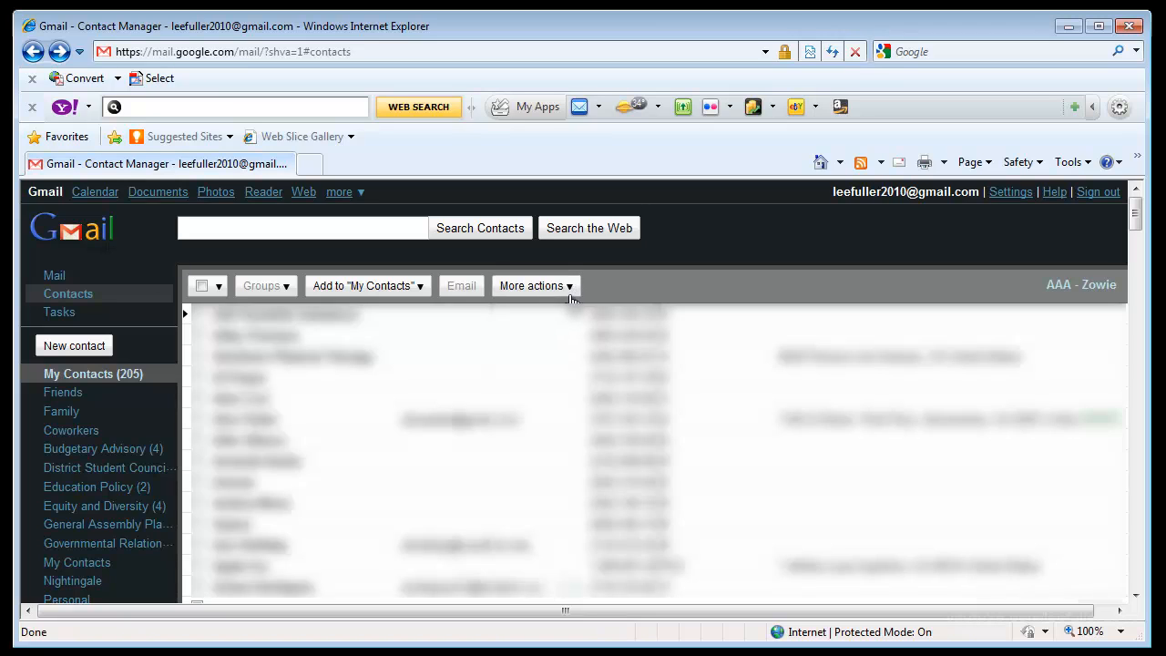
Start an export of all 261 contacts from the More actions menu.
click(536, 284)
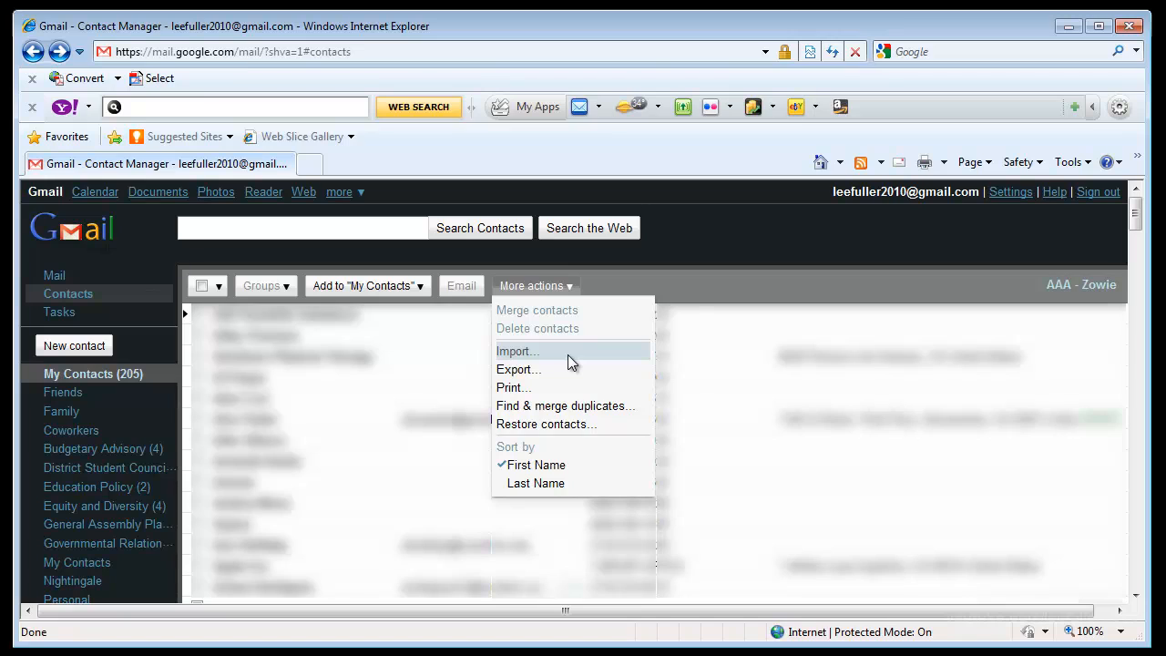
mouse_move(564, 368)
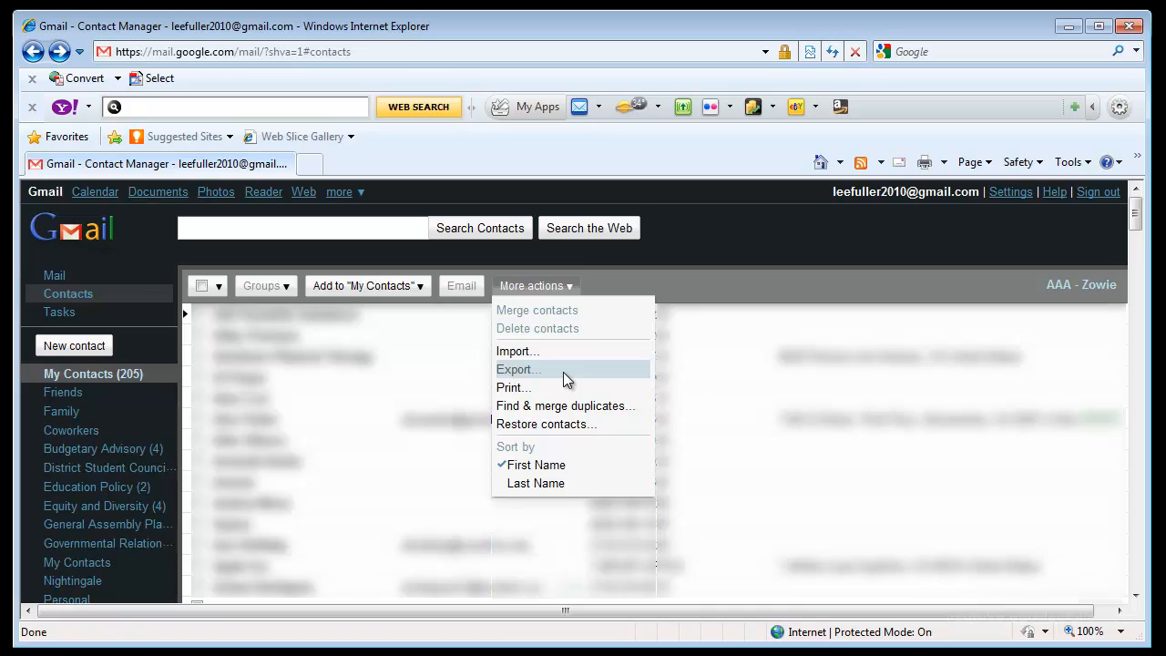
mouse_move(558, 356)
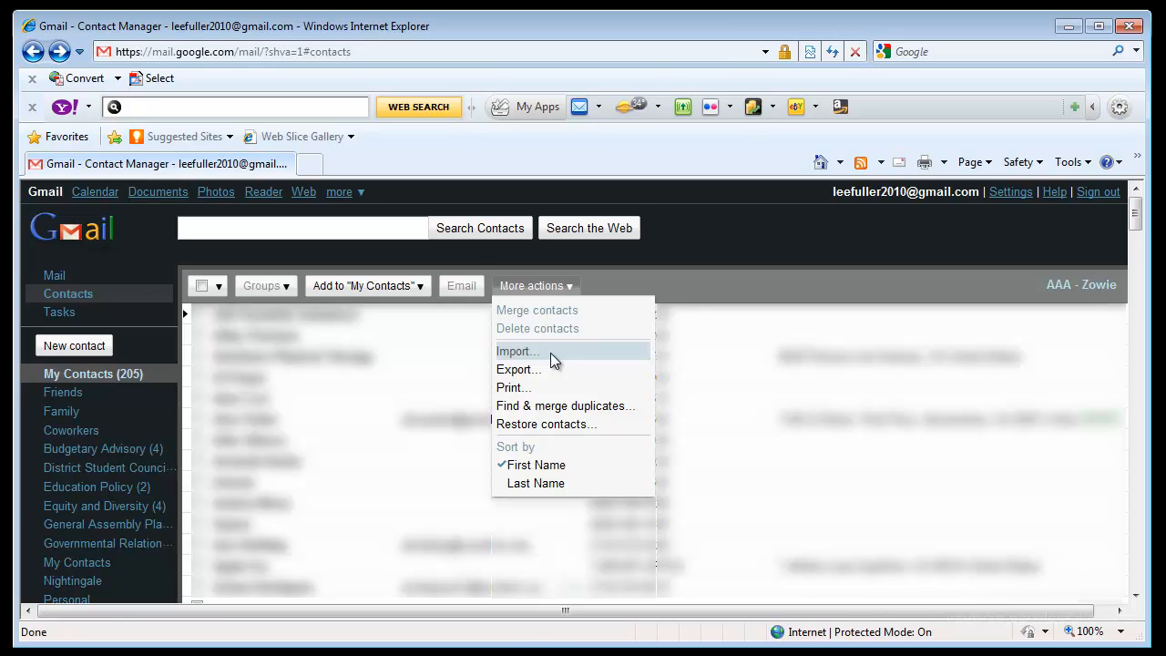
click(517, 368)
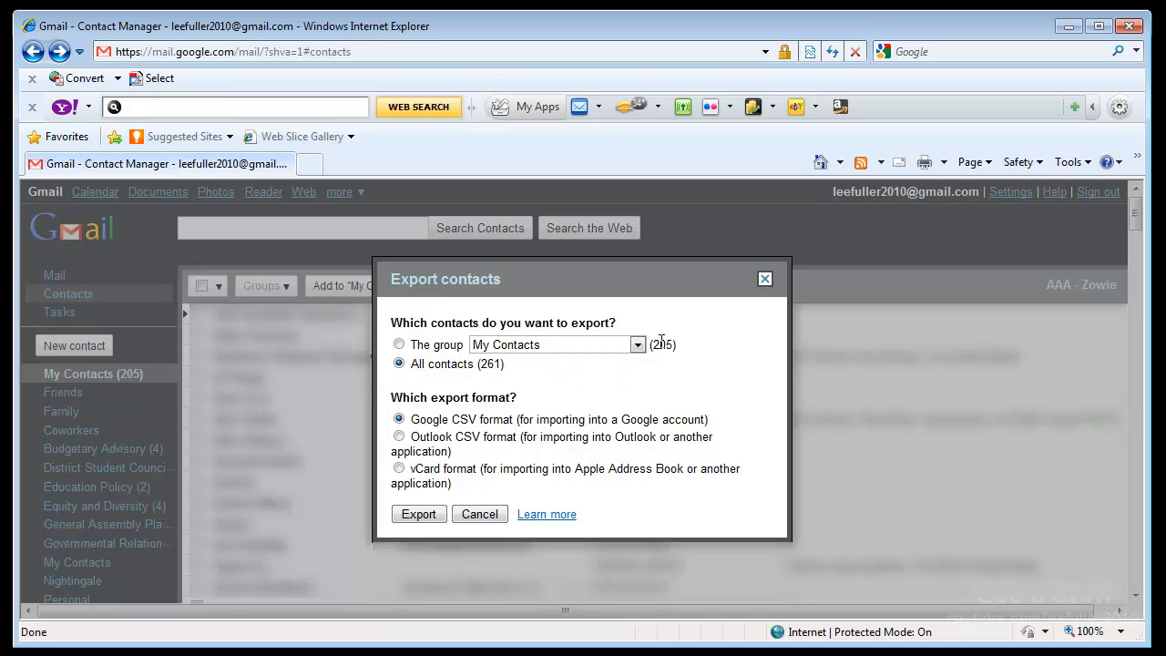
click(638, 344)
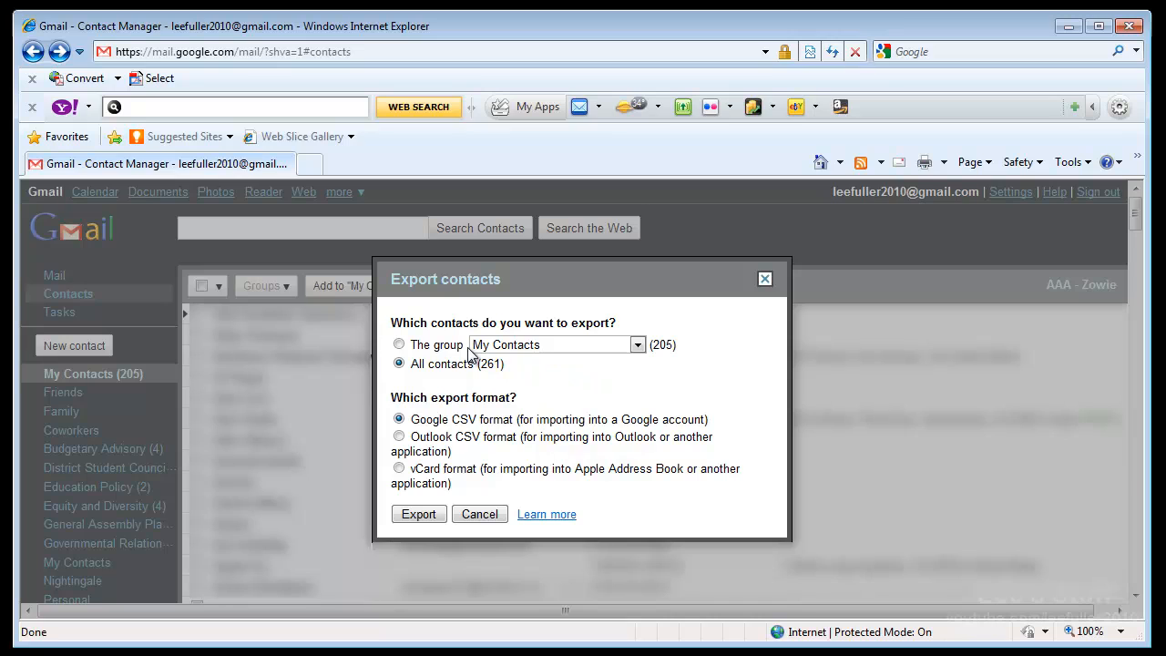
mouse_move(641, 403)
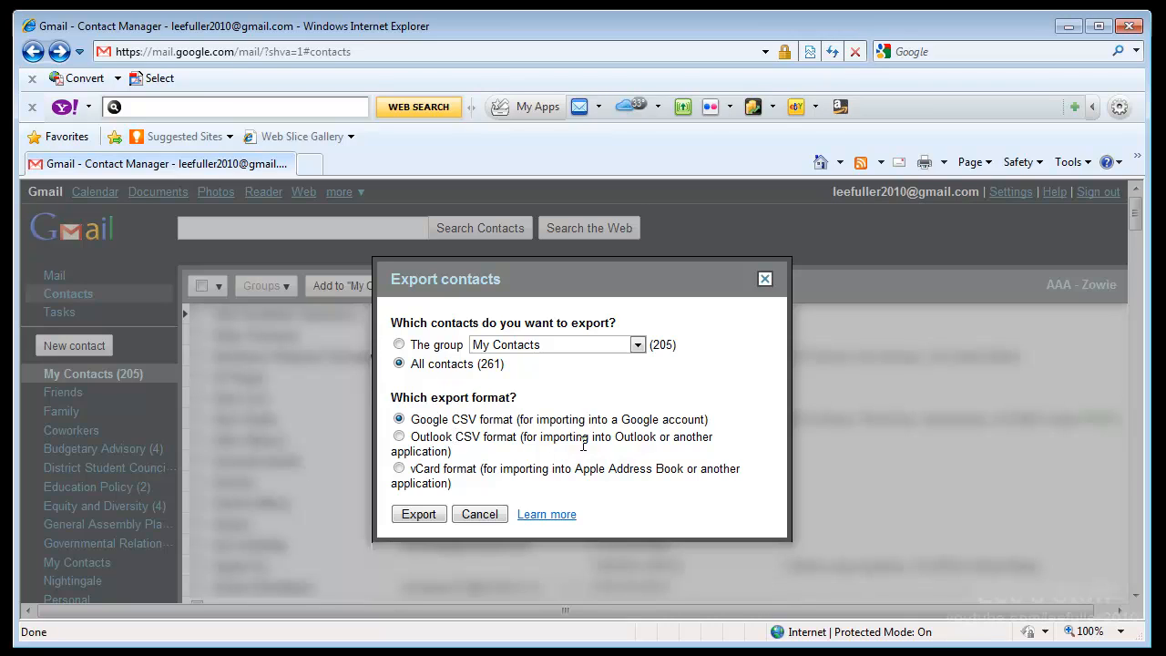
mouse_move(728, 511)
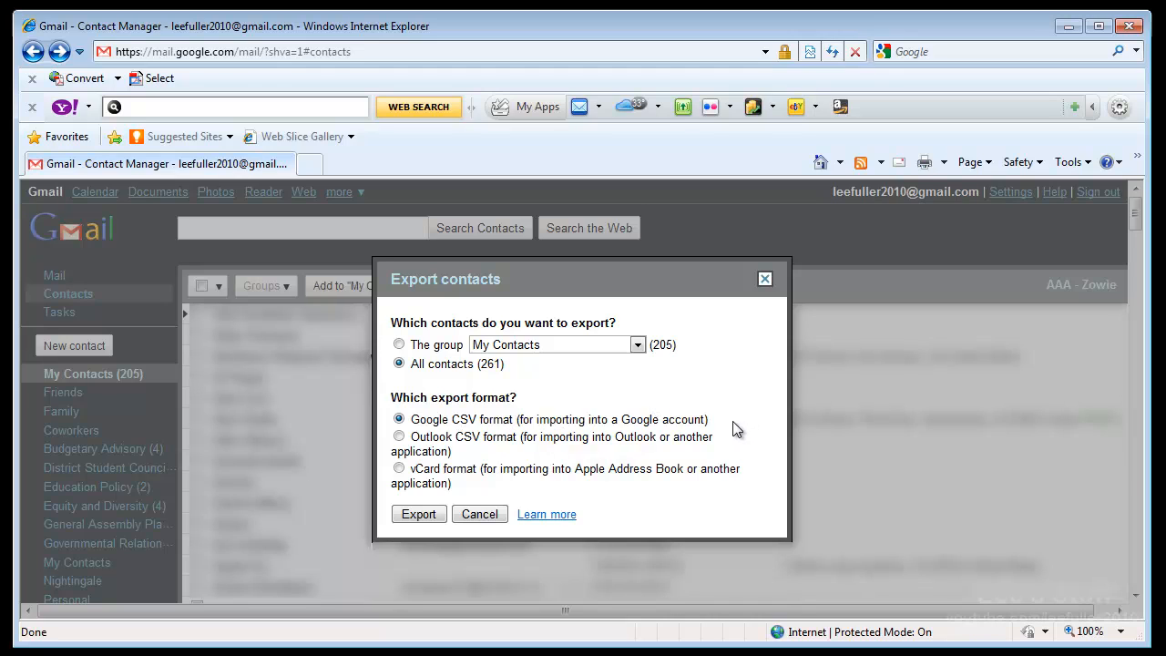
mouse_move(455, 423)
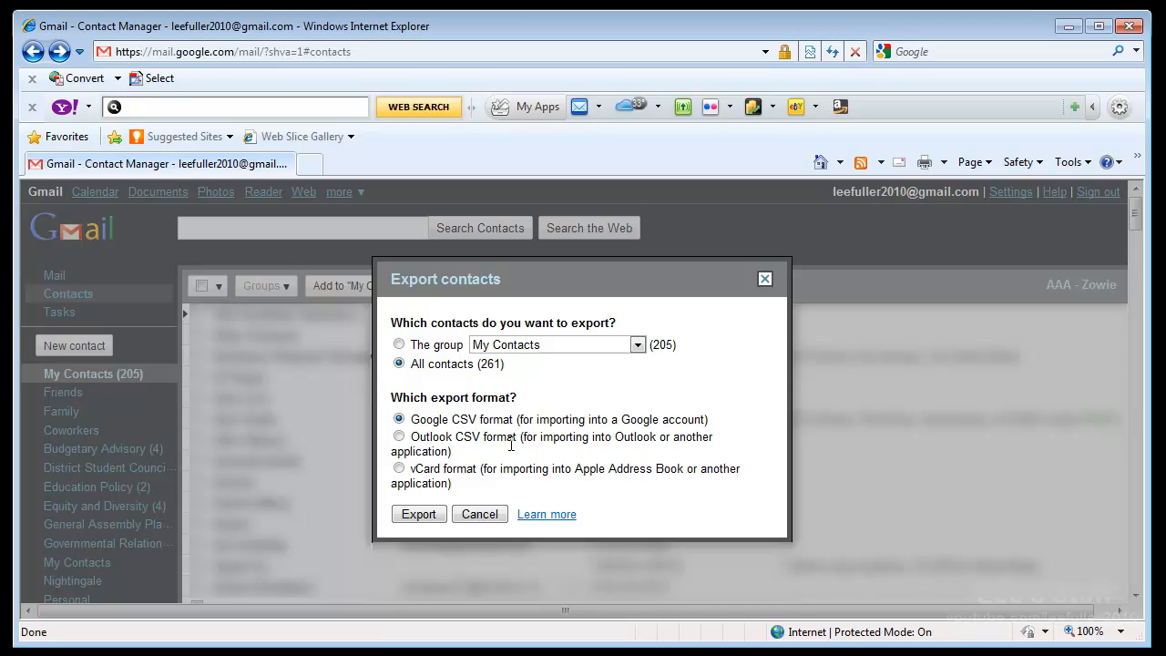
mouse_move(517, 436)
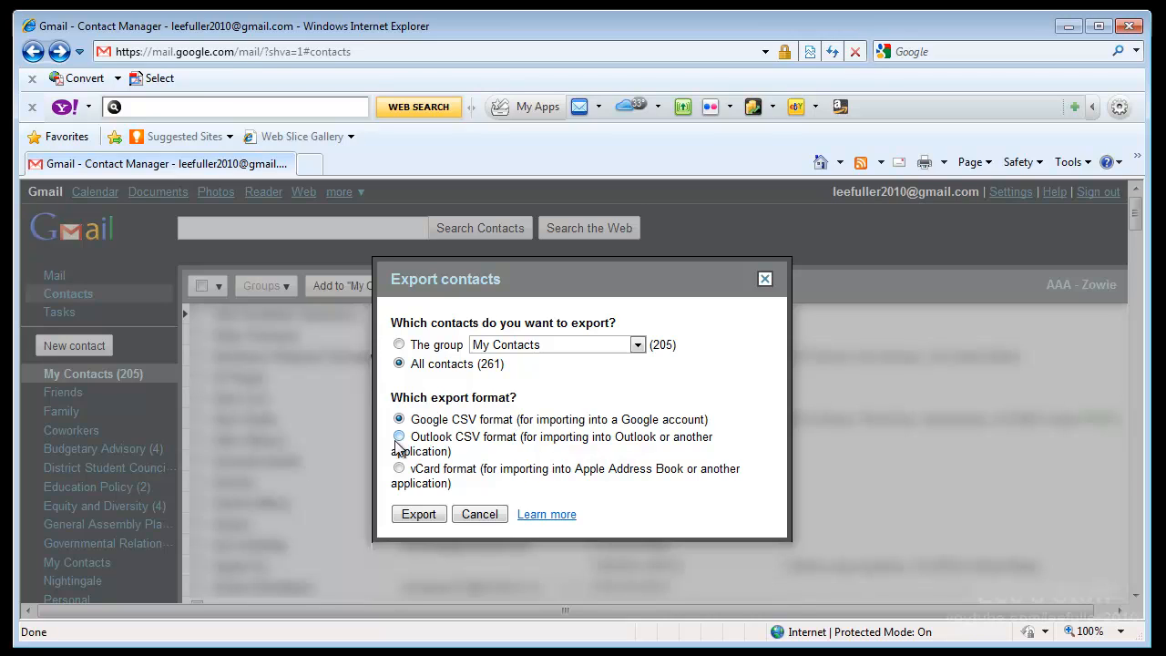
click(399, 437)
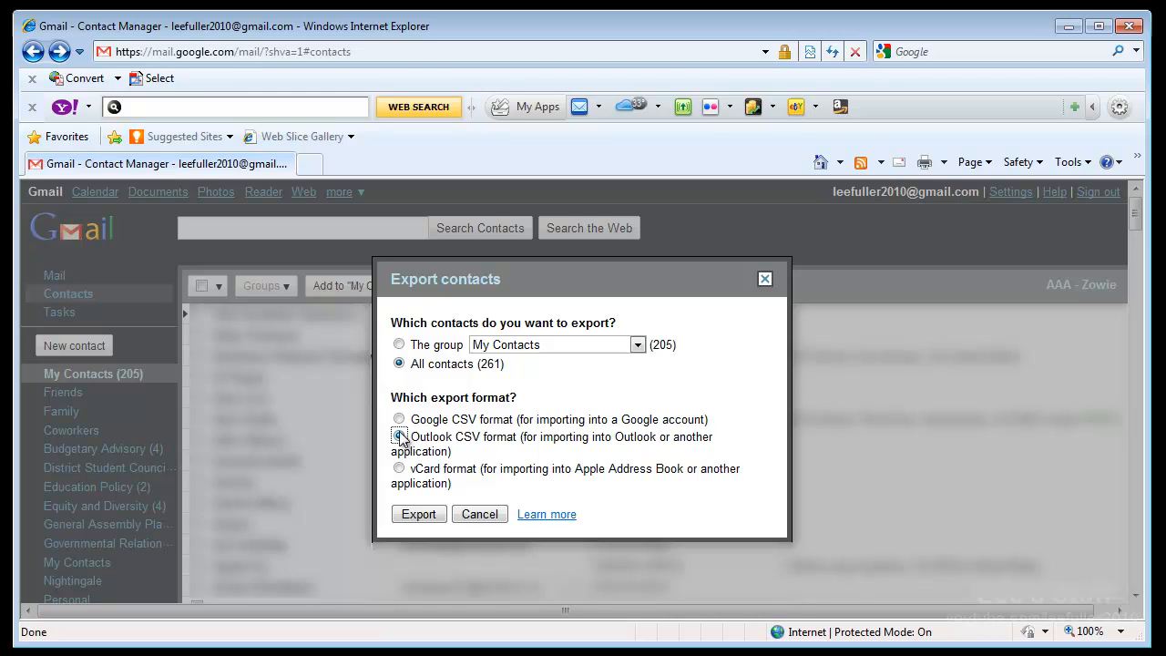
click(399, 438)
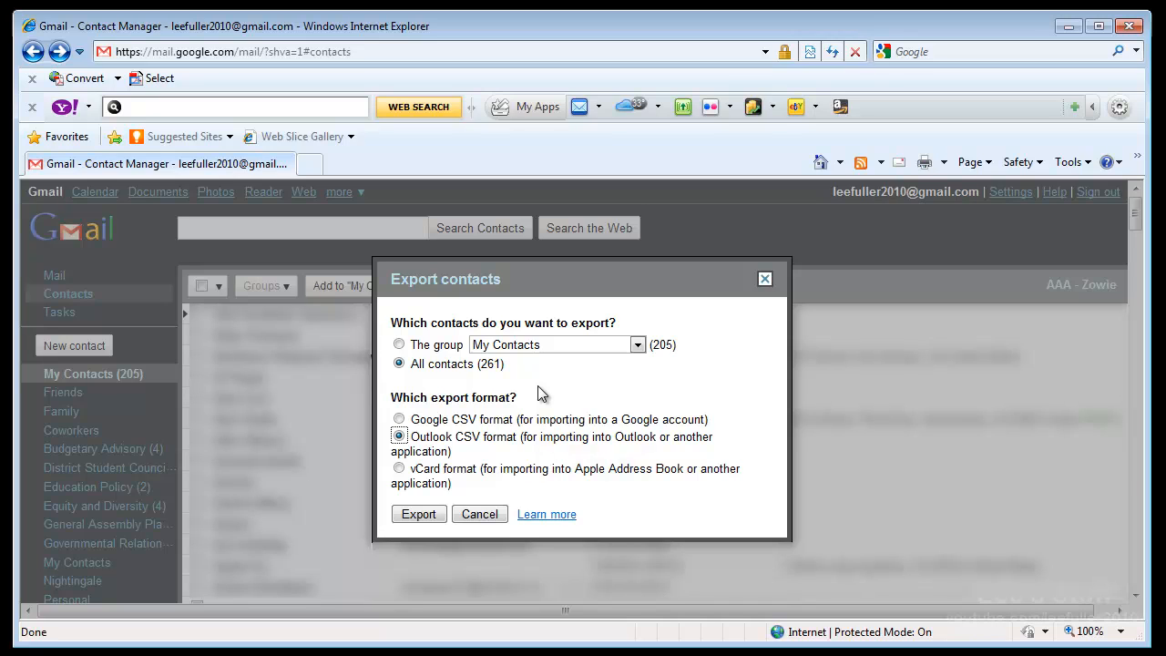
mouse_move(521, 436)
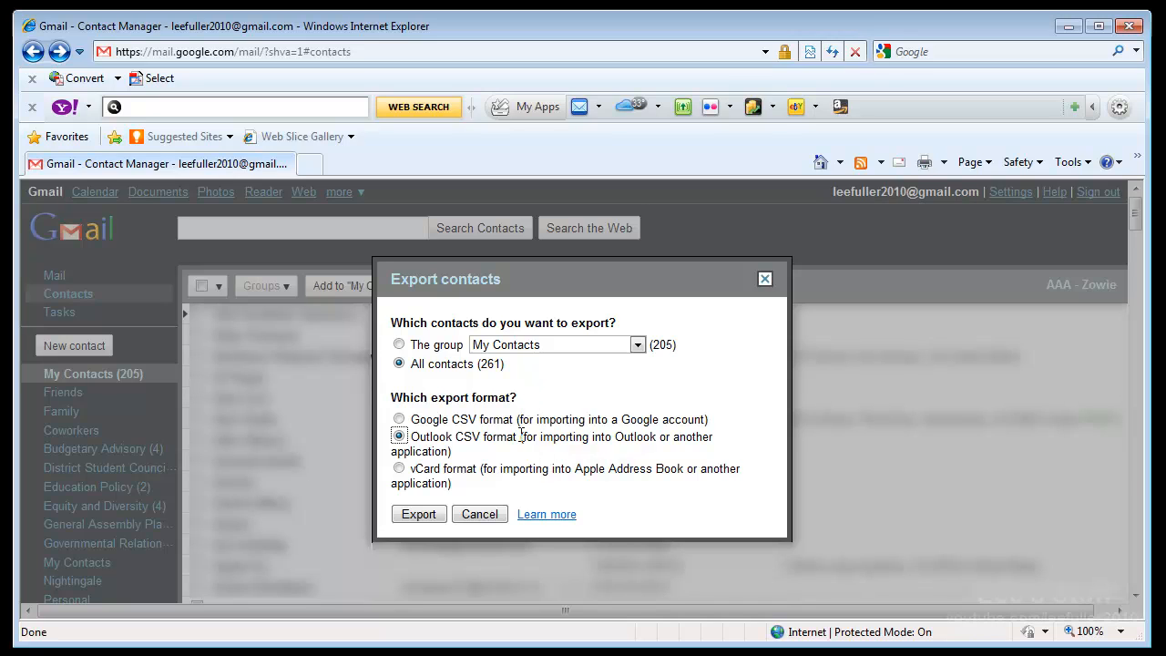
mouse_move(533, 438)
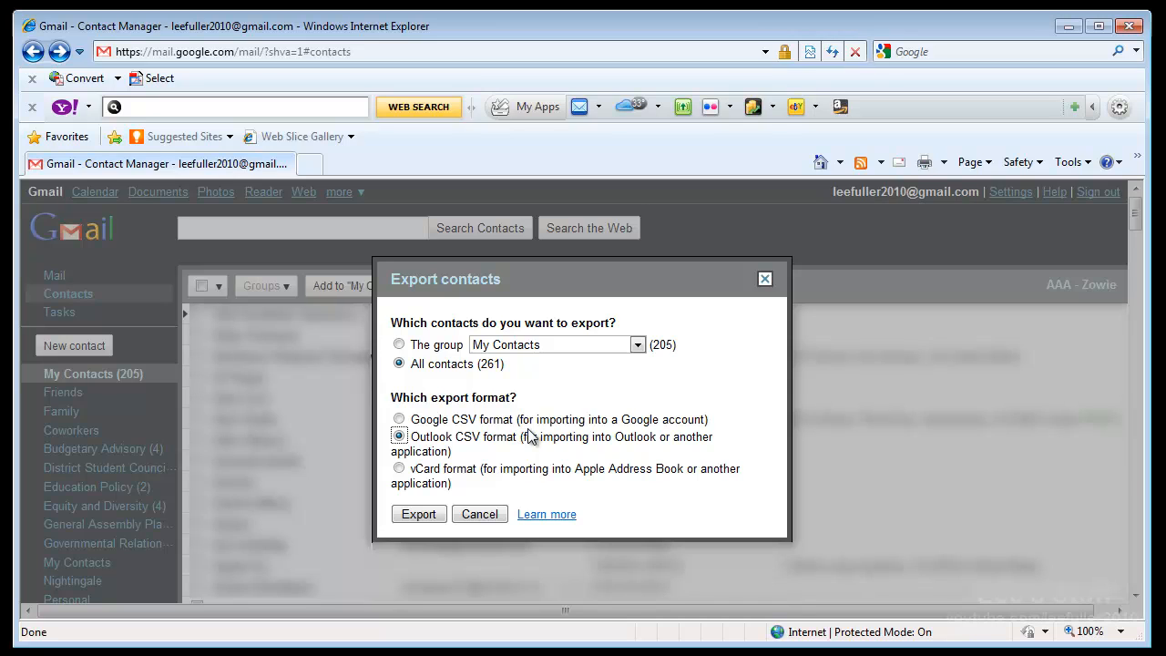
mouse_move(550, 412)
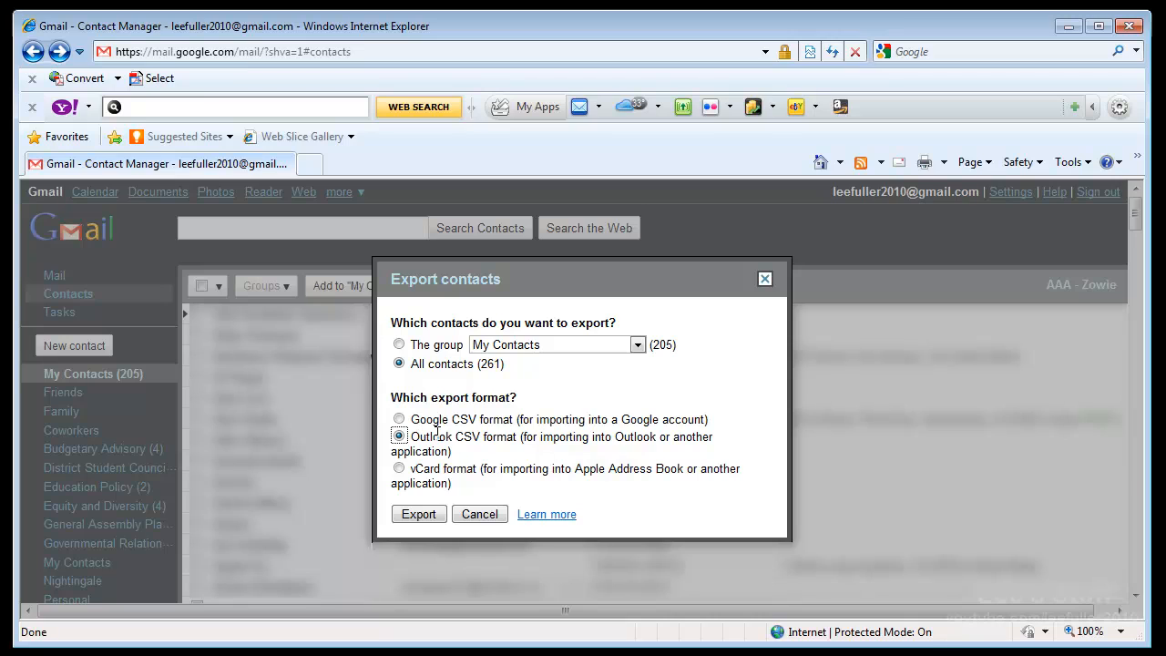
click(399, 419)
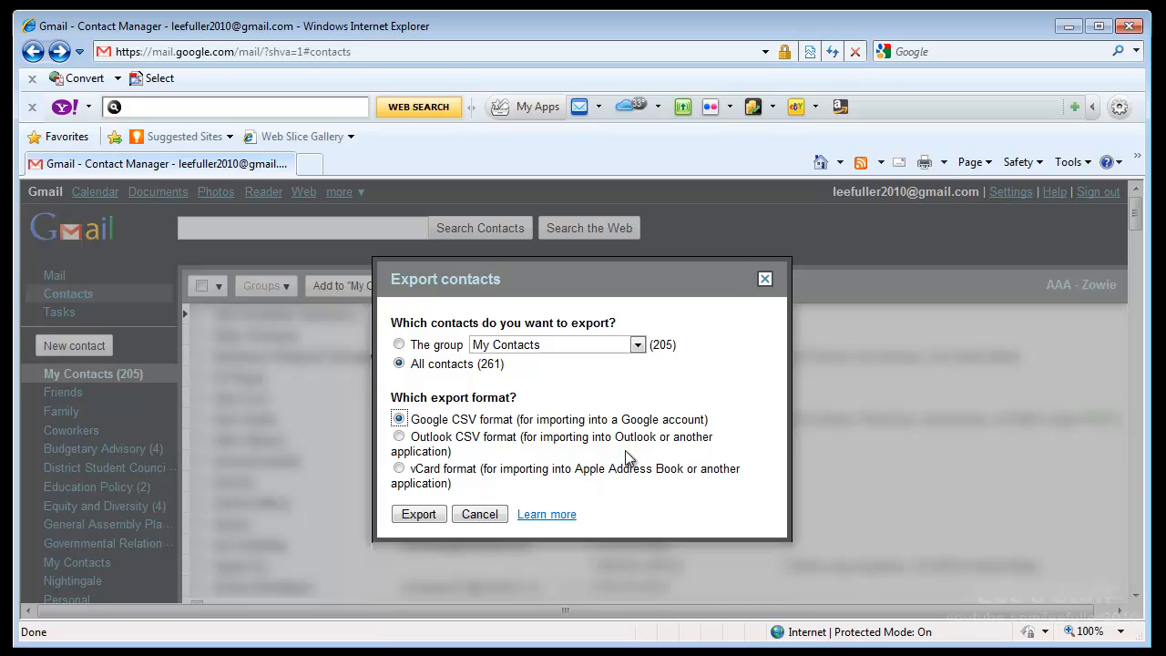
mouse_move(678, 472)
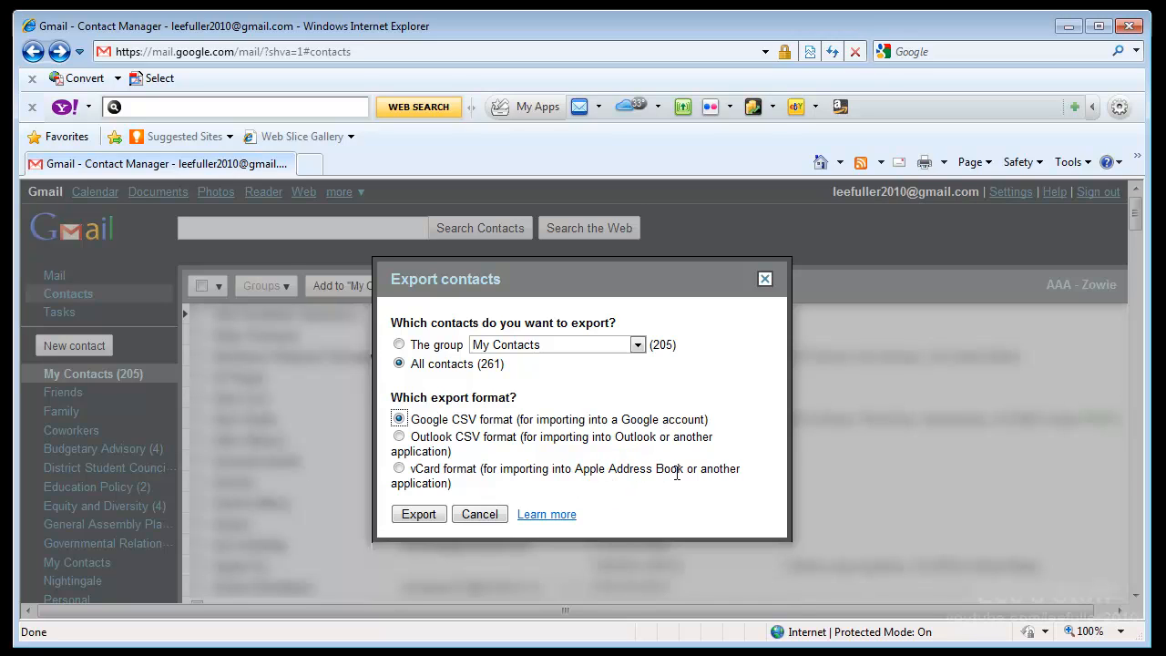
mouse_move(689, 467)
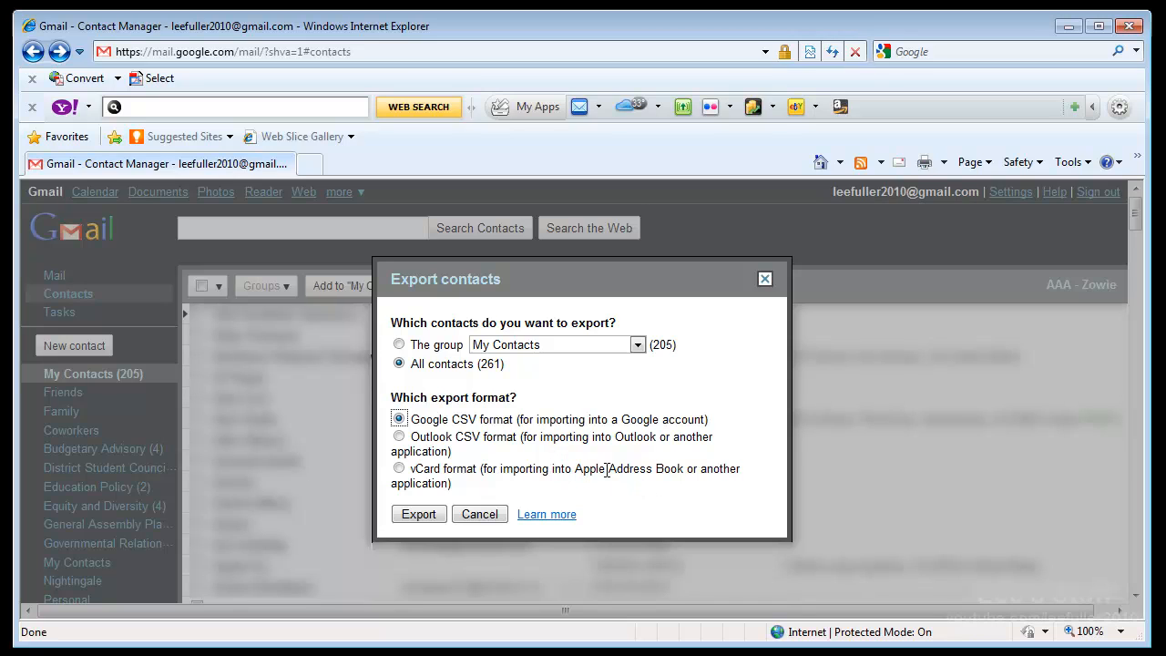
mouse_move(620, 454)
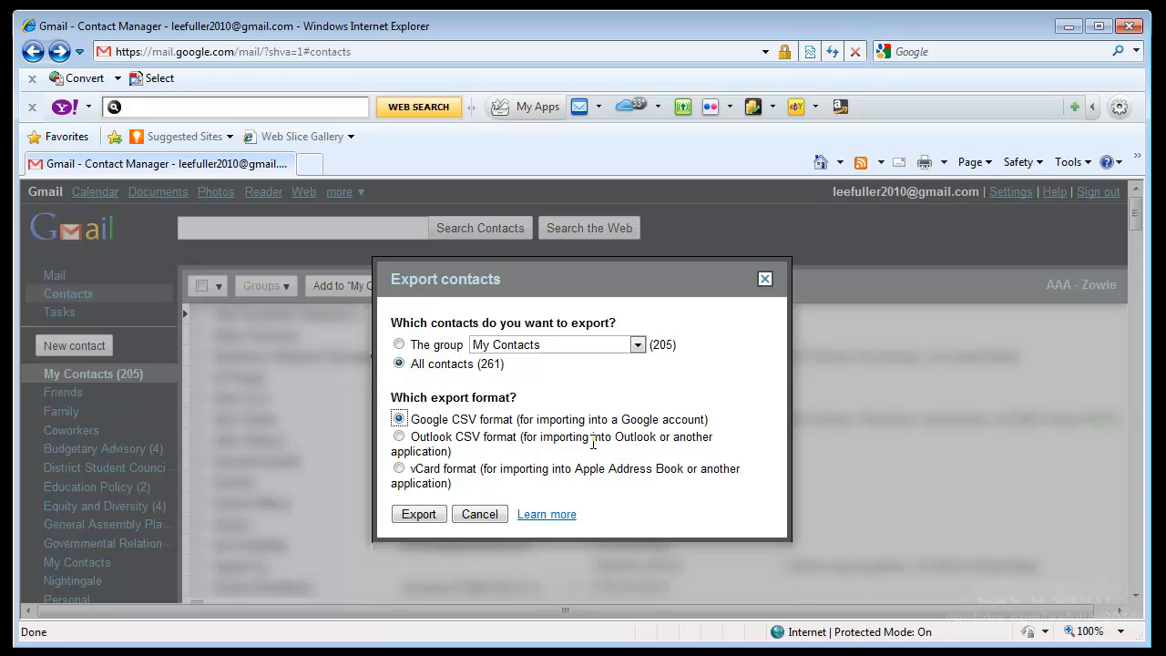
mouse_move(574, 470)
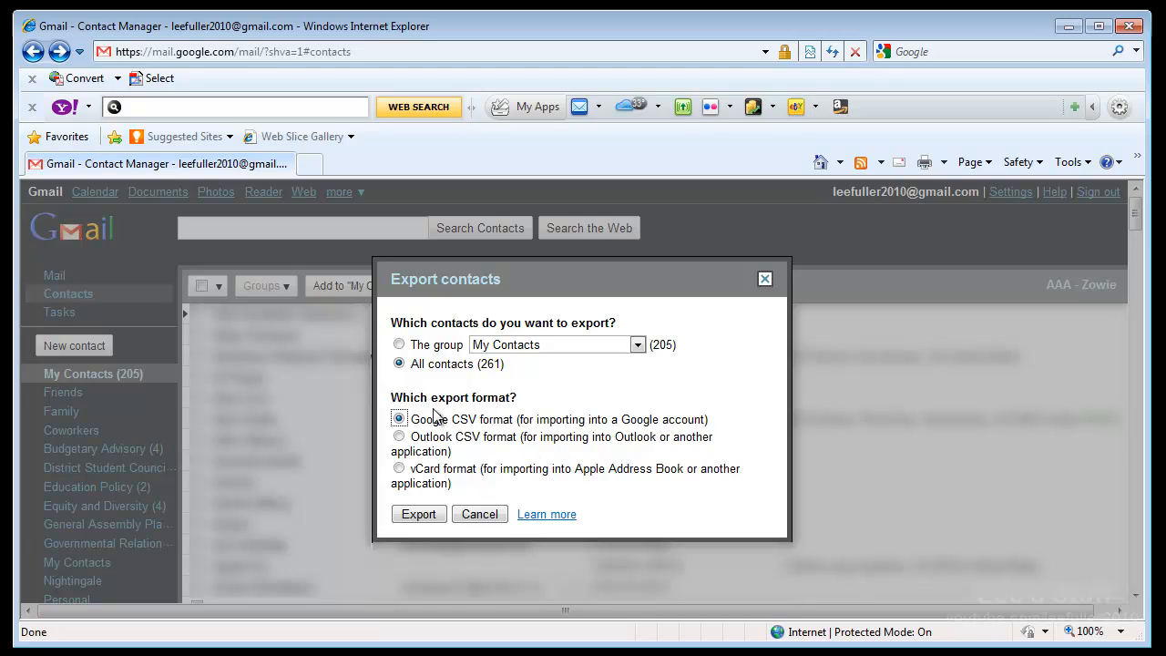
mouse_move(482, 433)
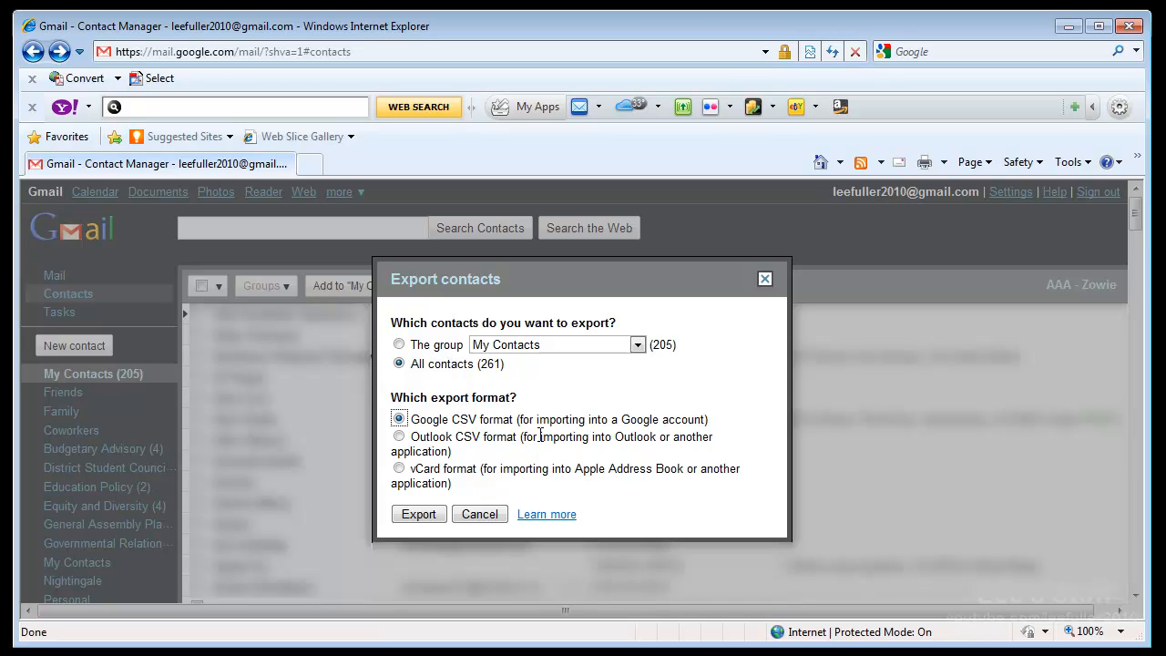
Export all contacts as Google CSV, producing the google.csv download prompt.
click(419, 514)
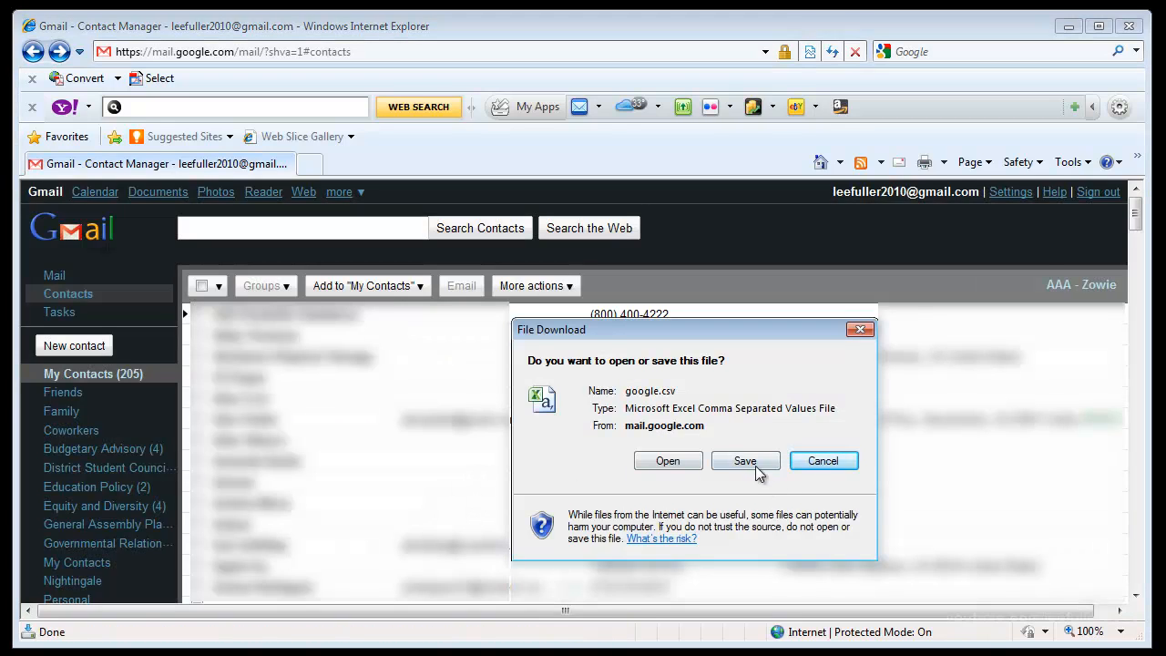
Save google.csv as 'Google Contacts in Google Format' in the Desktop's Gmail Storage folder.
click(744, 459)
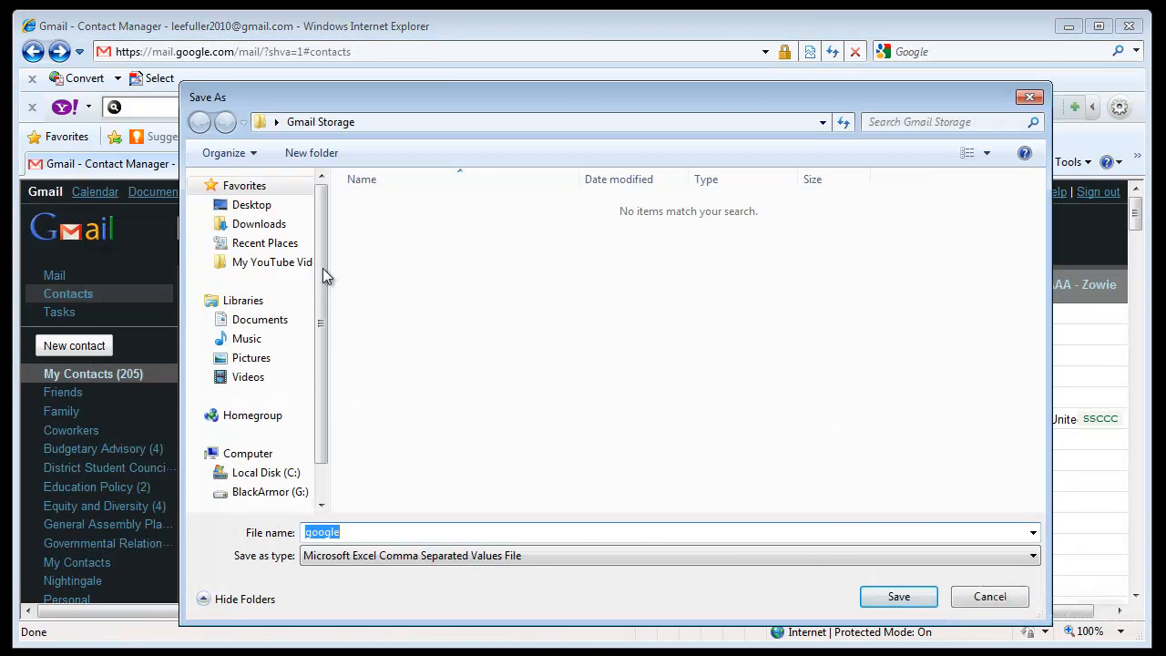
click(251, 204)
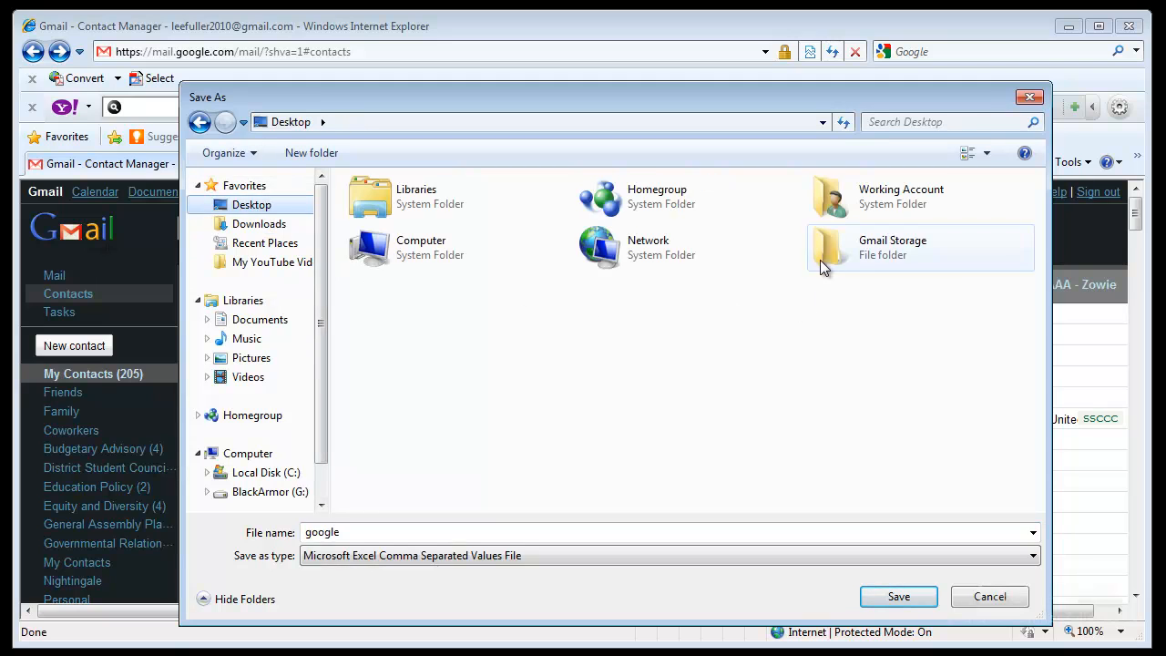
mouse_move(824, 259)
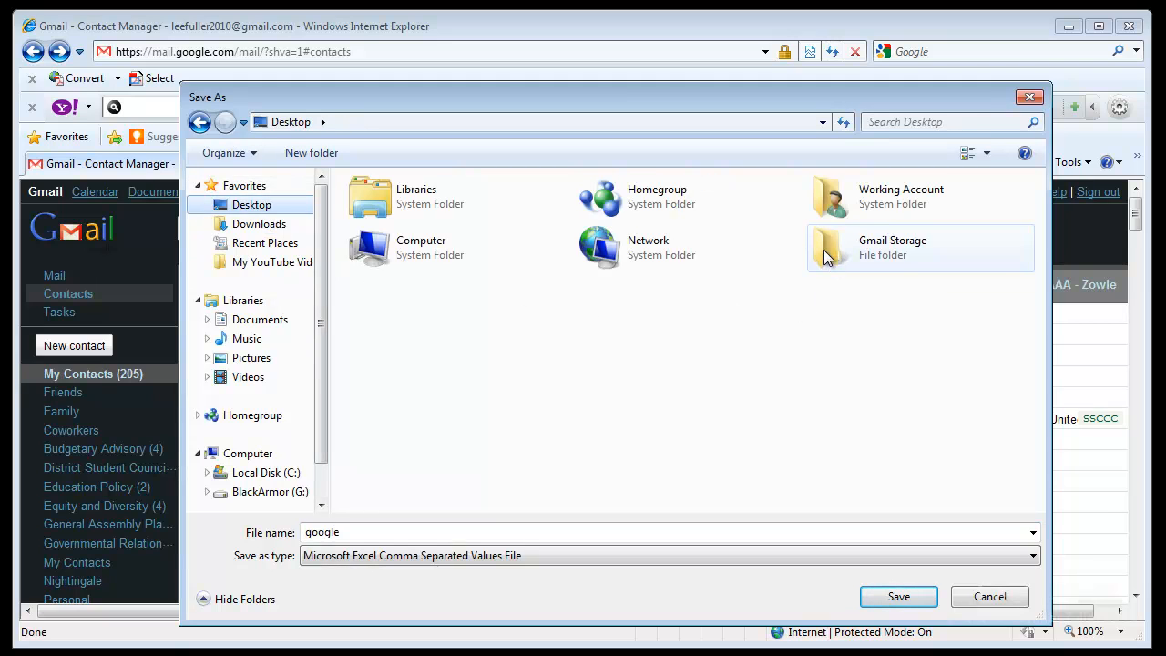
double_click(893, 248)
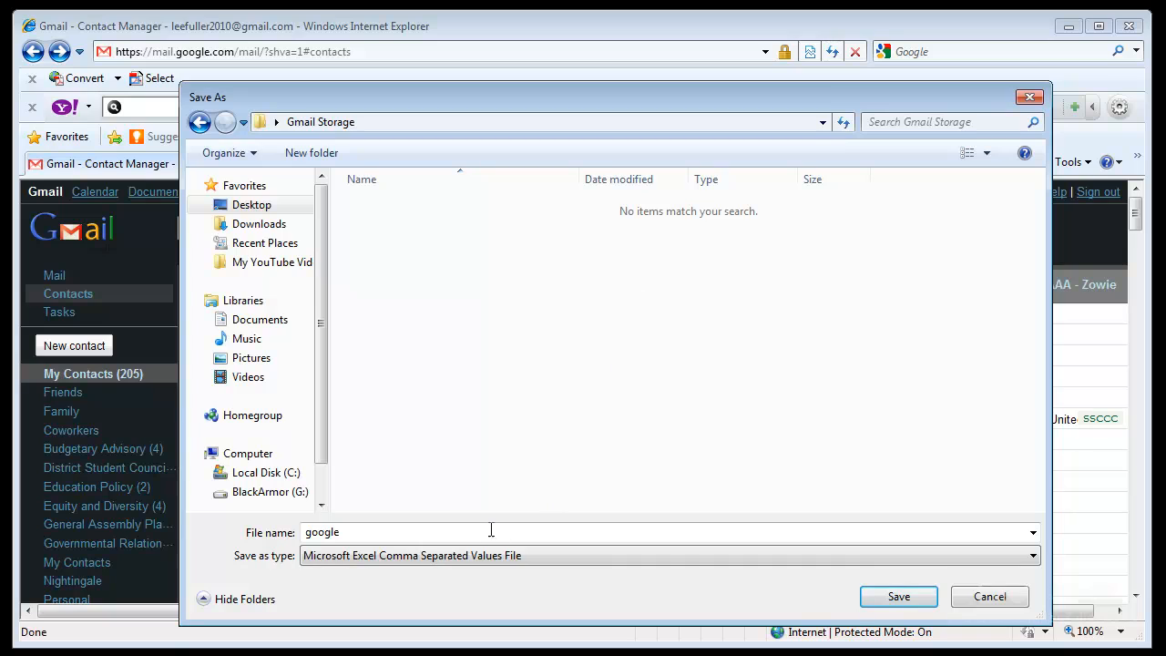
double_click(323, 532)
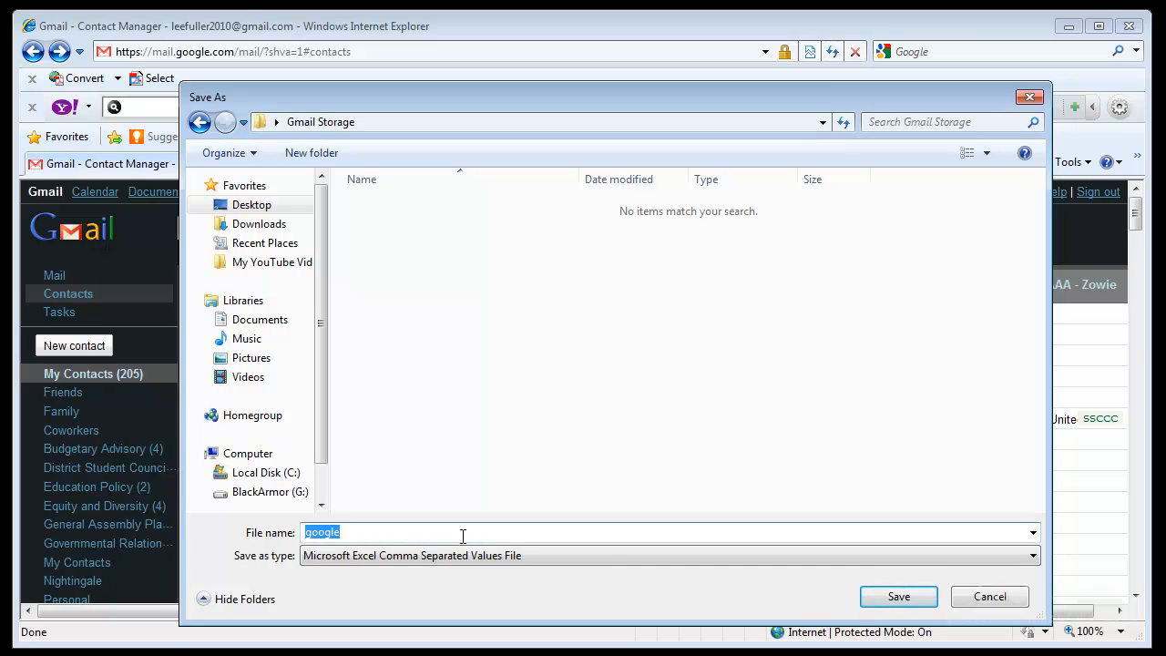
text(Google Contac)
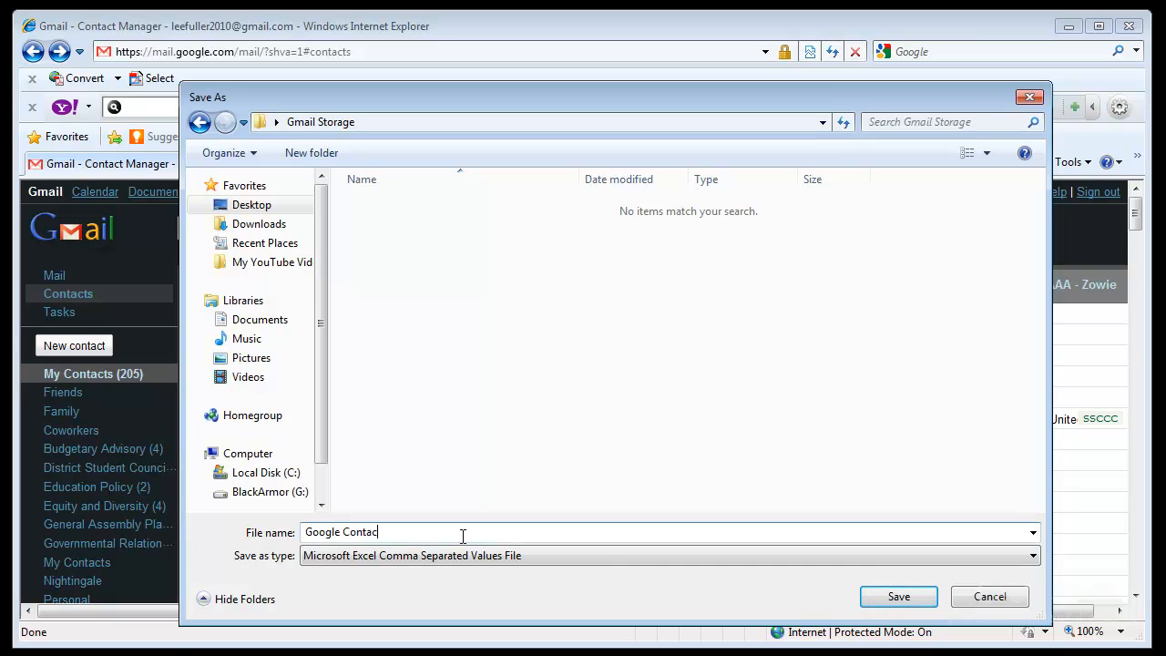
text(ts in Google)
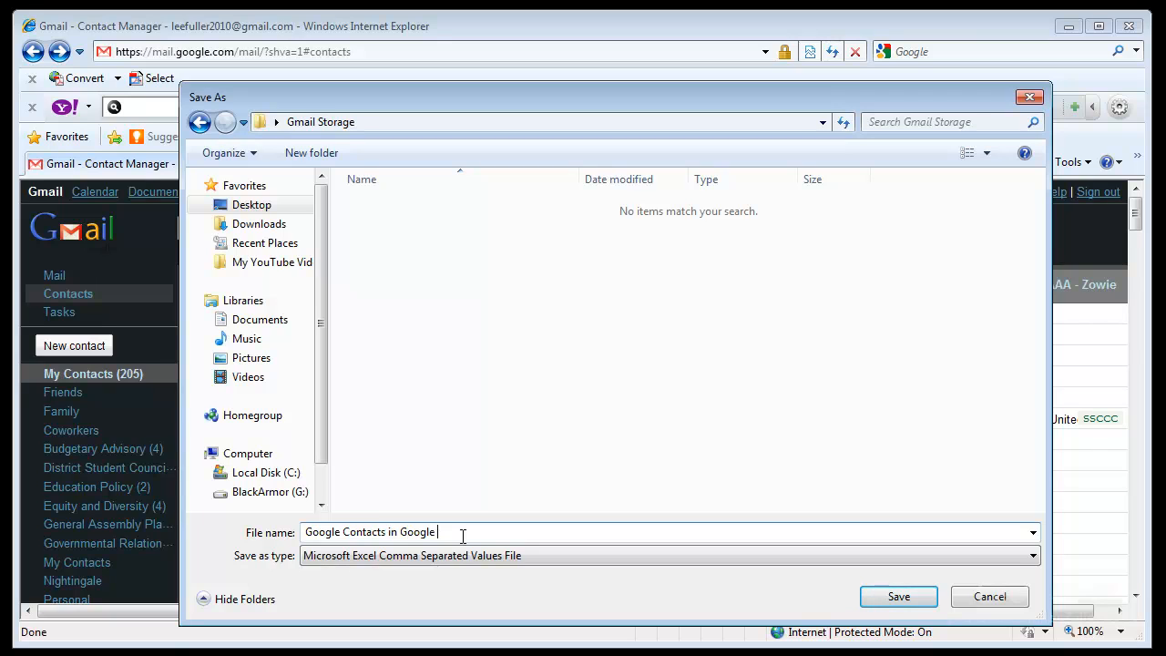
text(Forma)
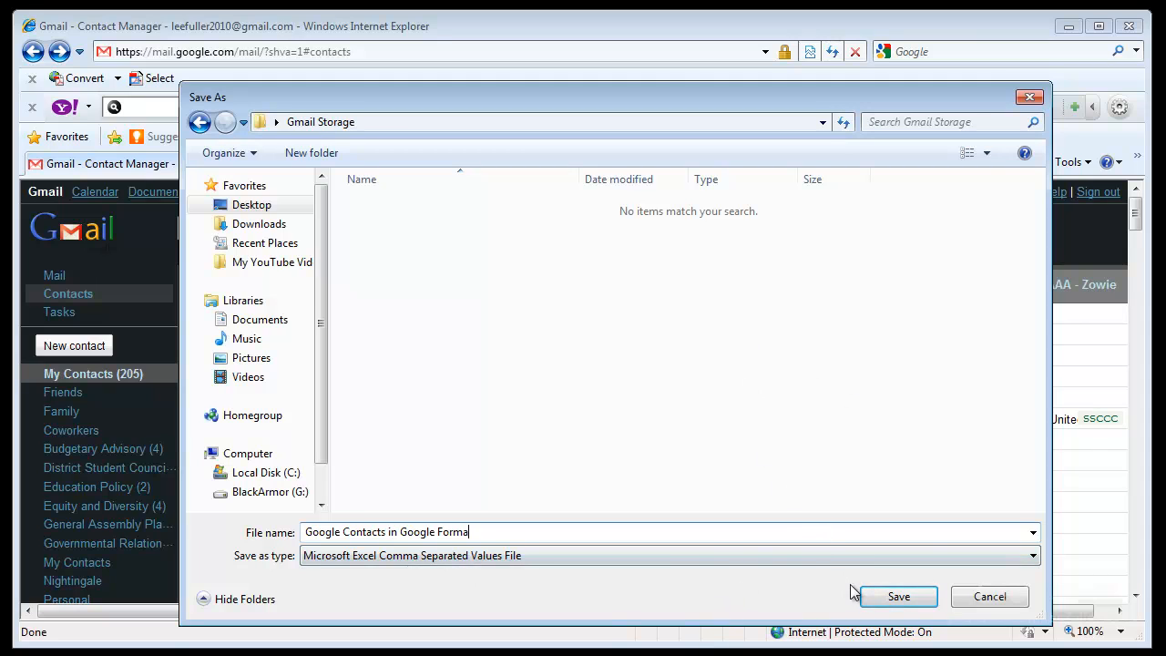
text(t)
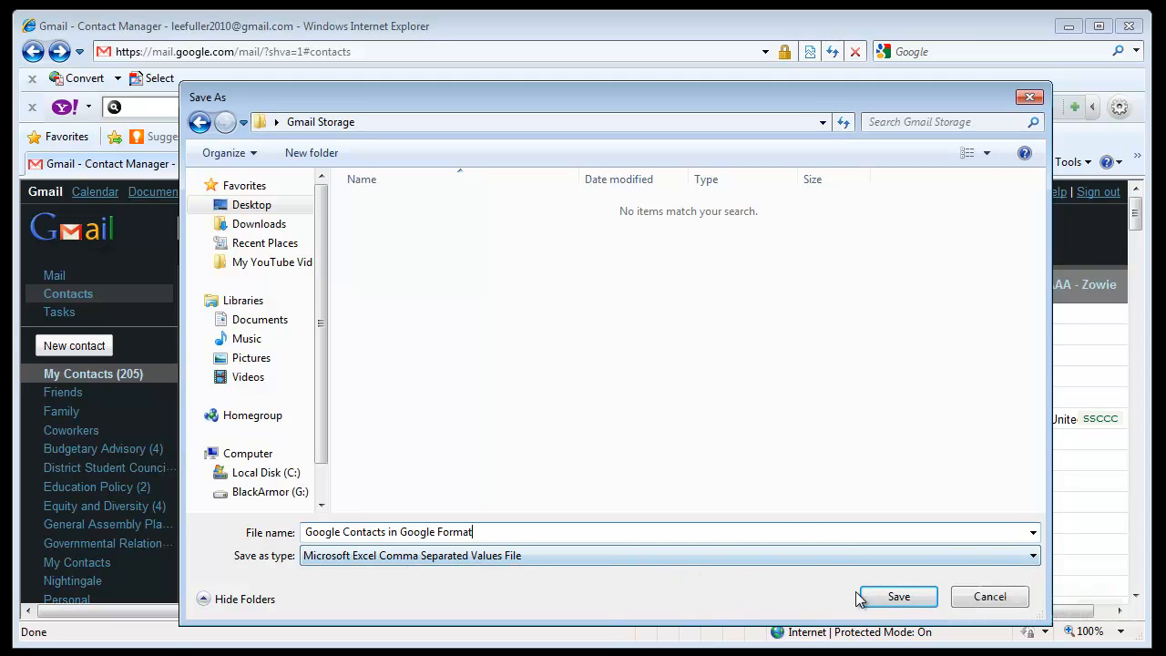
click(899, 596)
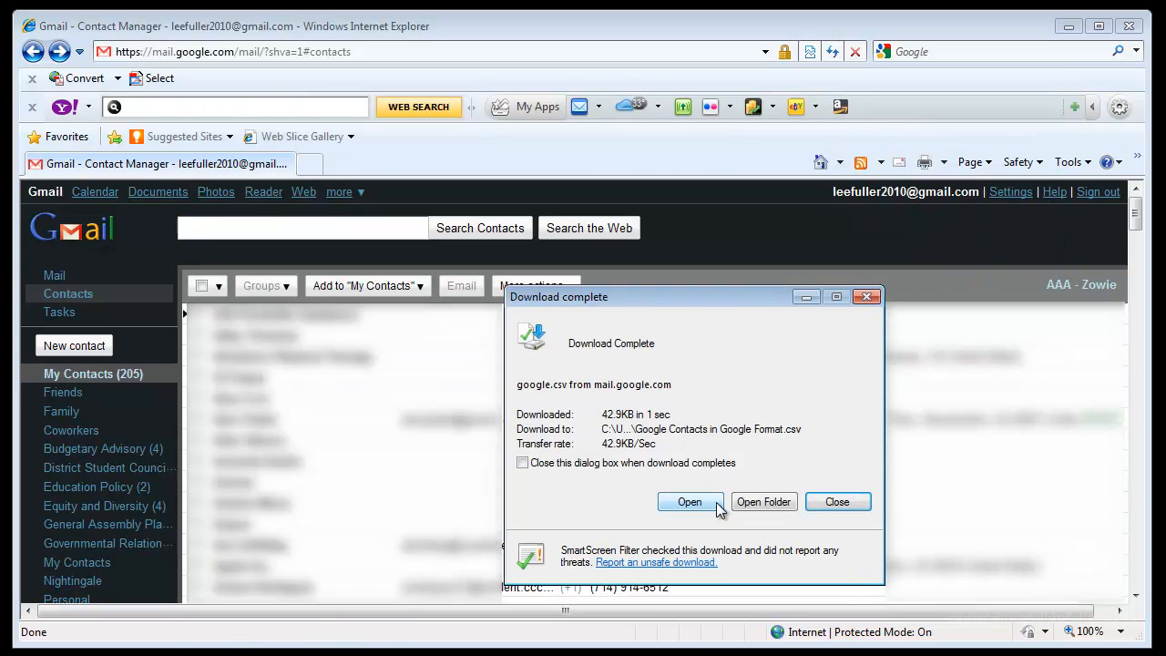
click(835, 502)
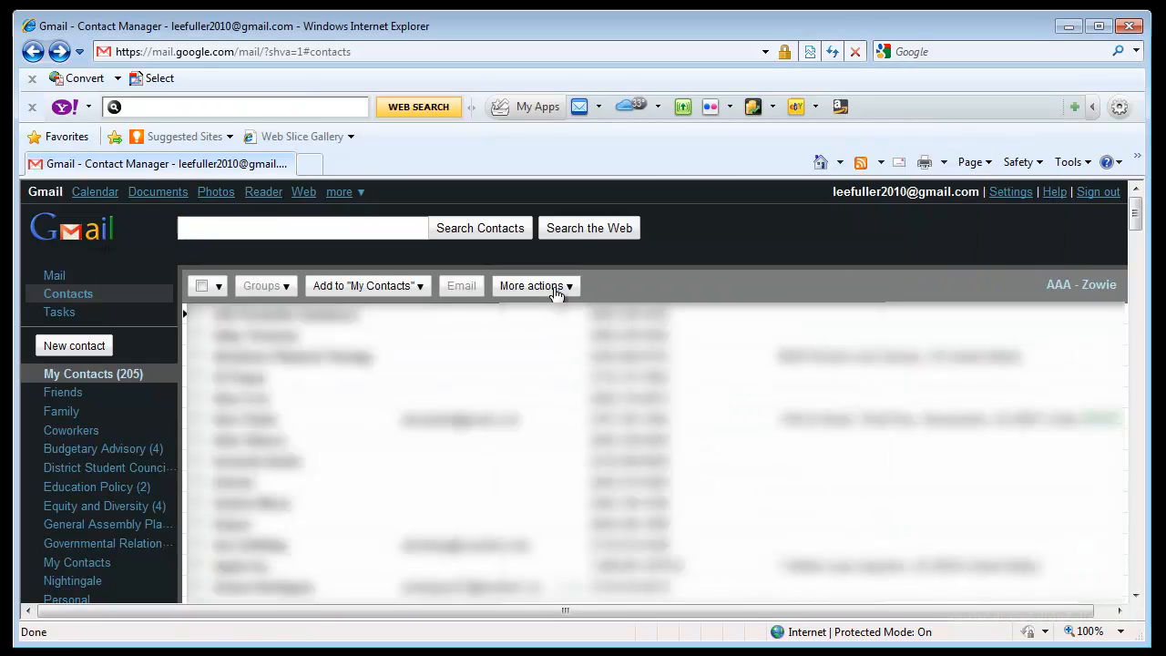
Export again as Outlook CSV, saved as 'Google Contacts in Outlook Format' in Gmail Storage.
click(536, 284)
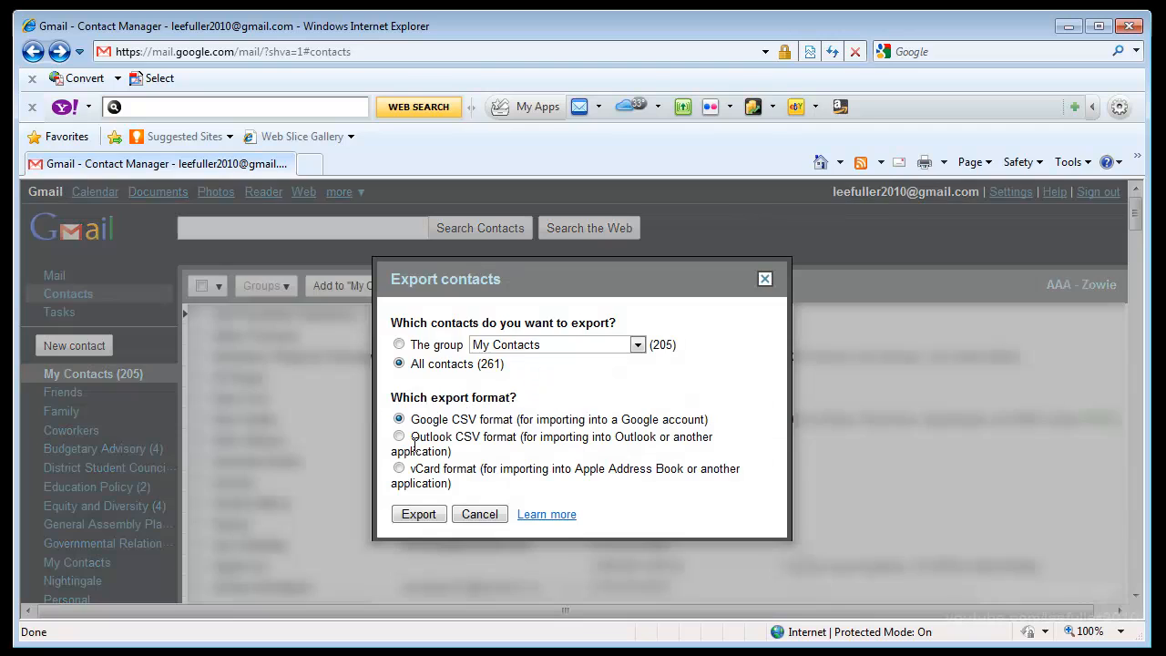
click(399, 437)
text(Google)
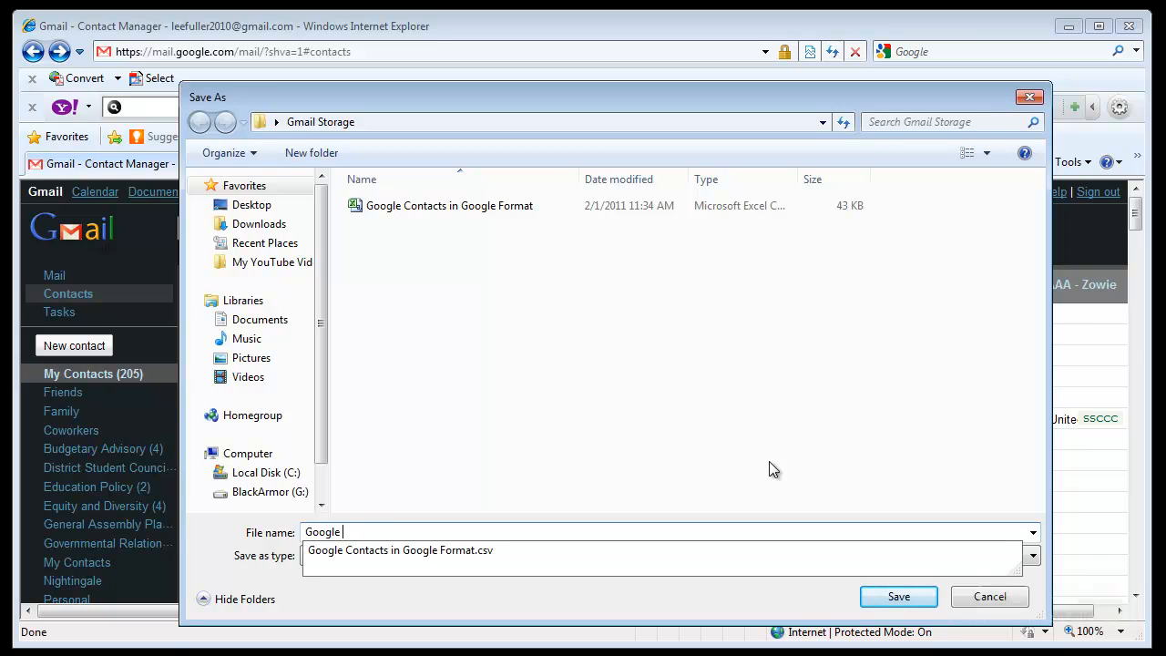
text(Contacts in Outlook)
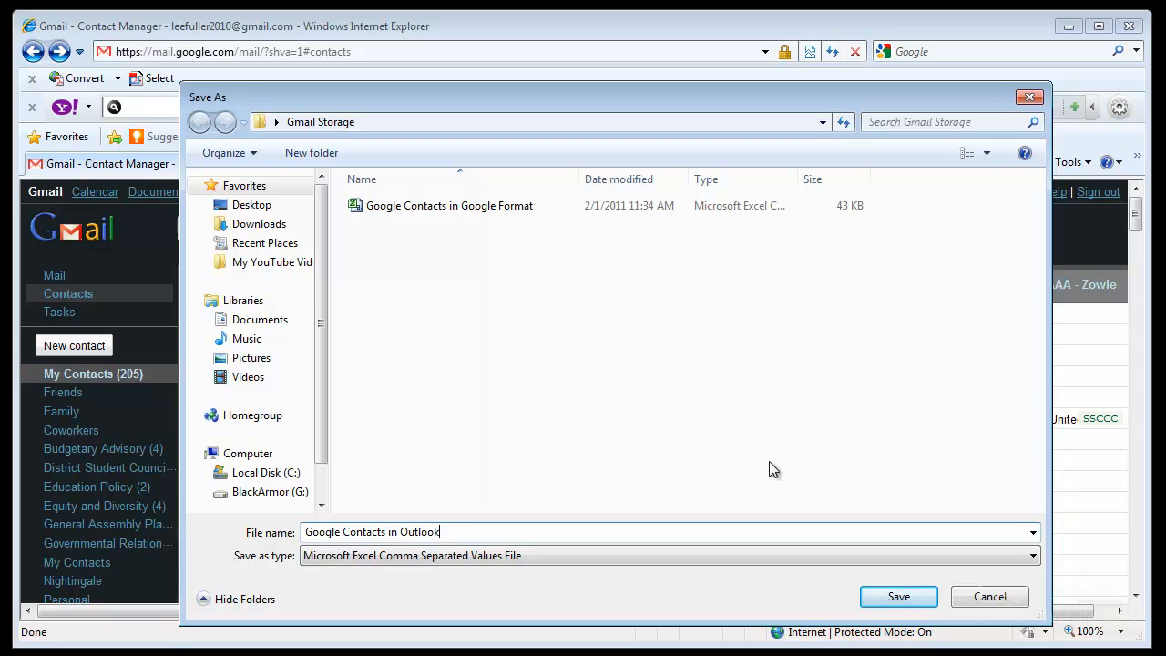
text(Format)
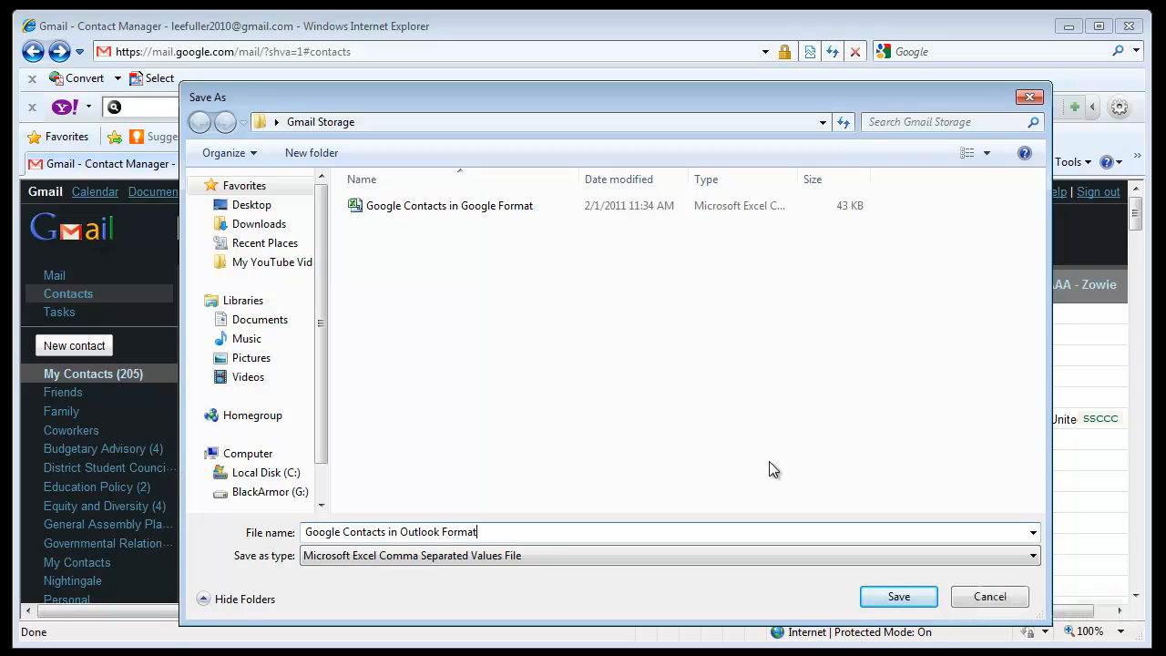
click(898, 596)
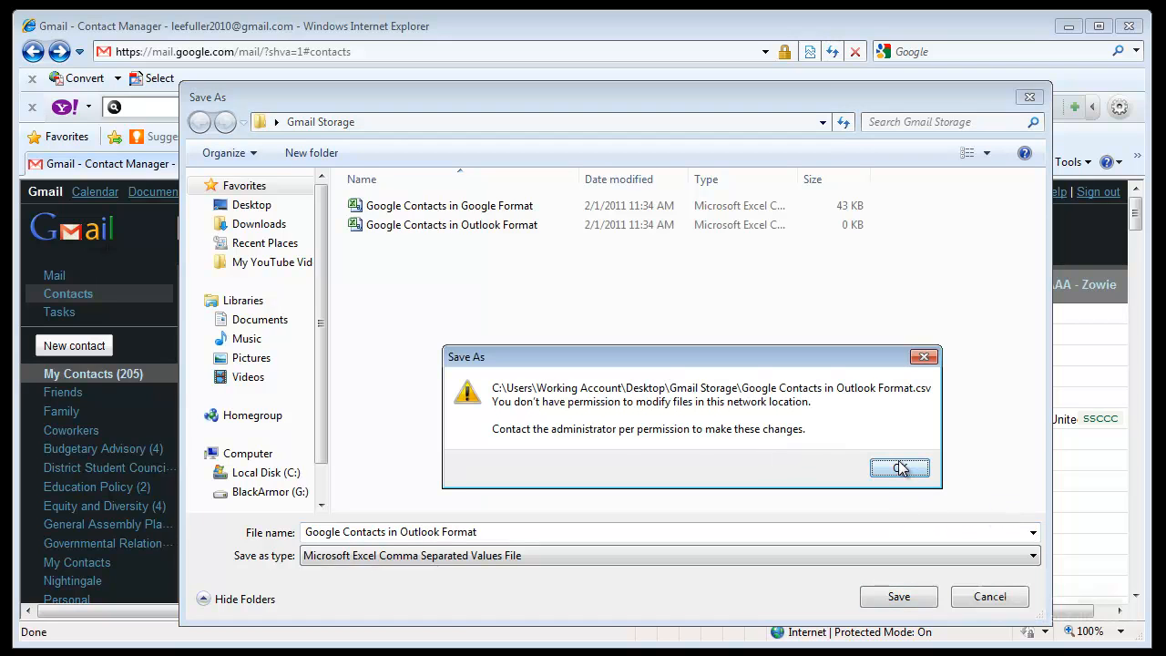
click(900, 467)
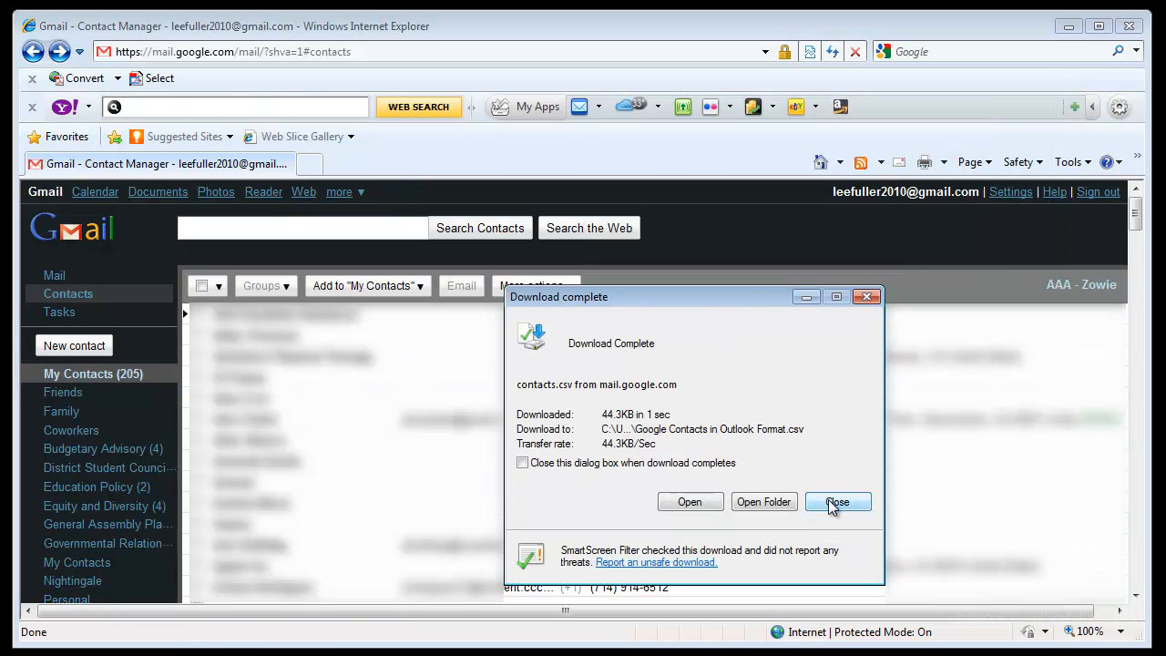
click(837, 503)
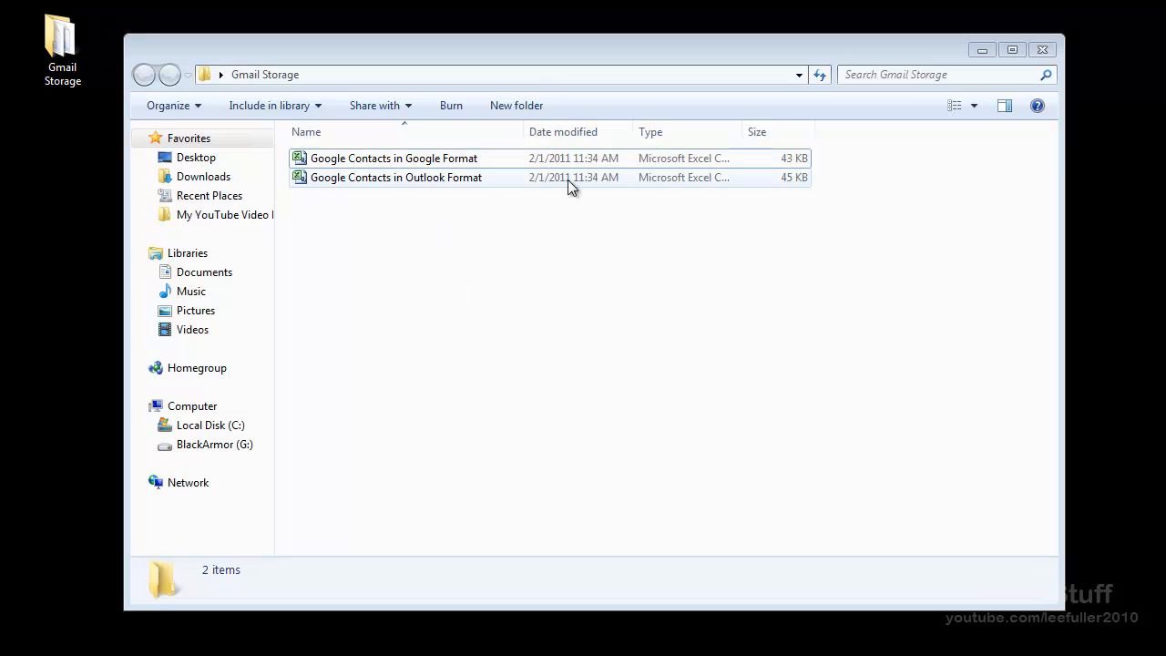
Review the two exported CSV files in the Gmail Storage folder window.
click(394, 157)
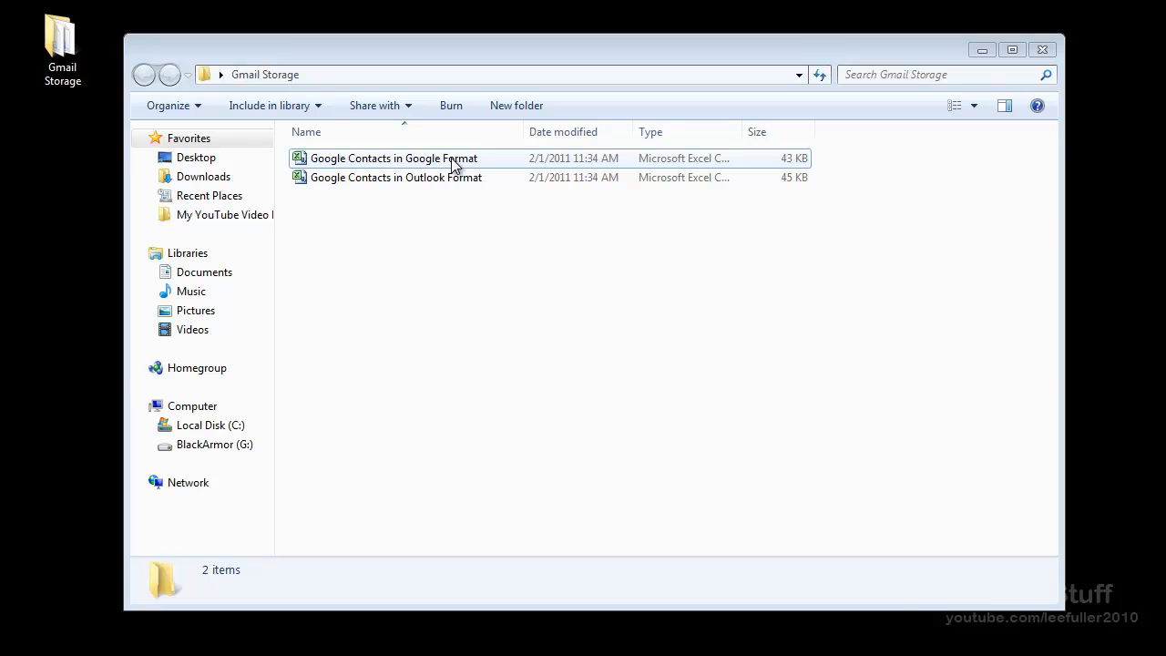
mouse_move(793, 178)
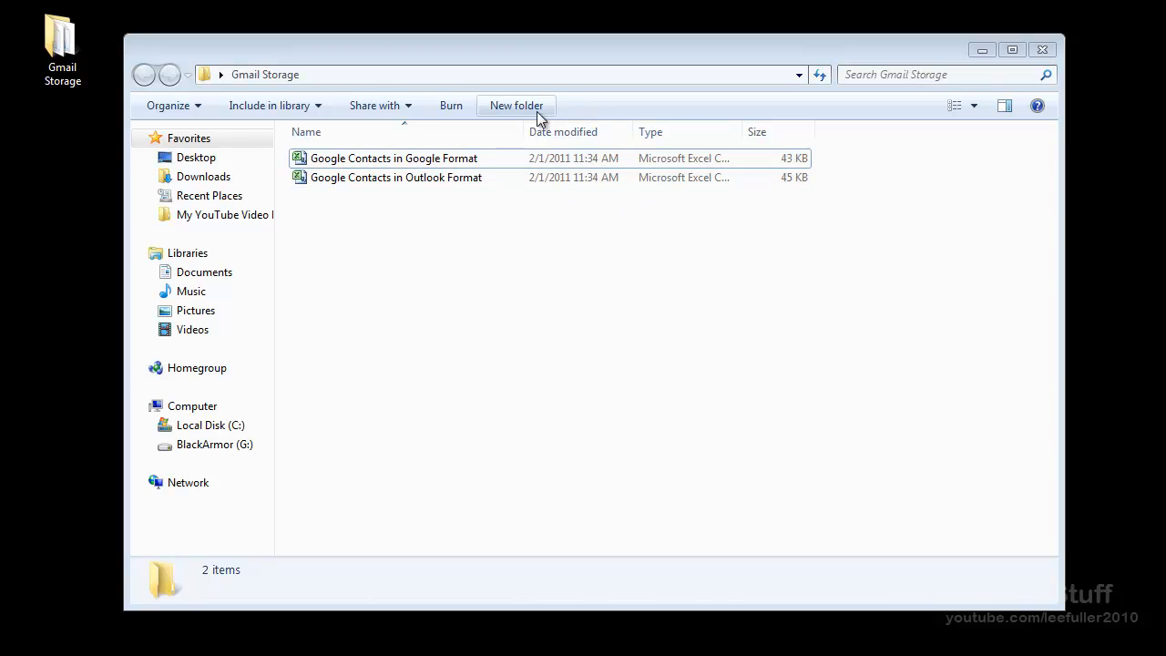
mouse_move(641, 222)
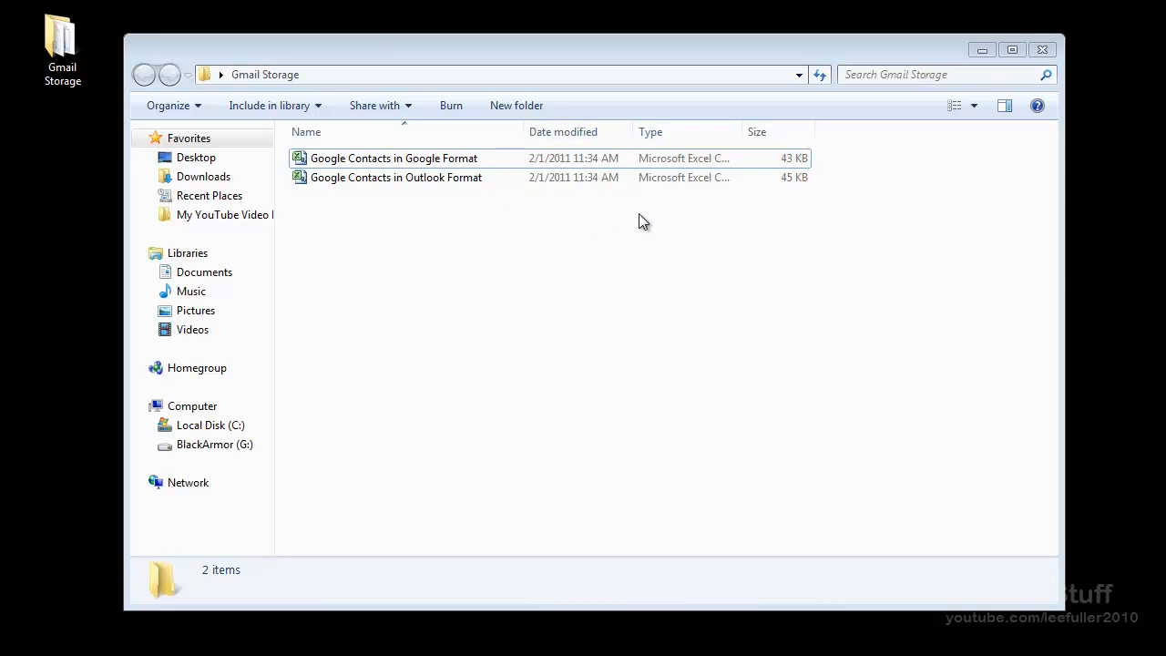
mouse_move(605, 226)
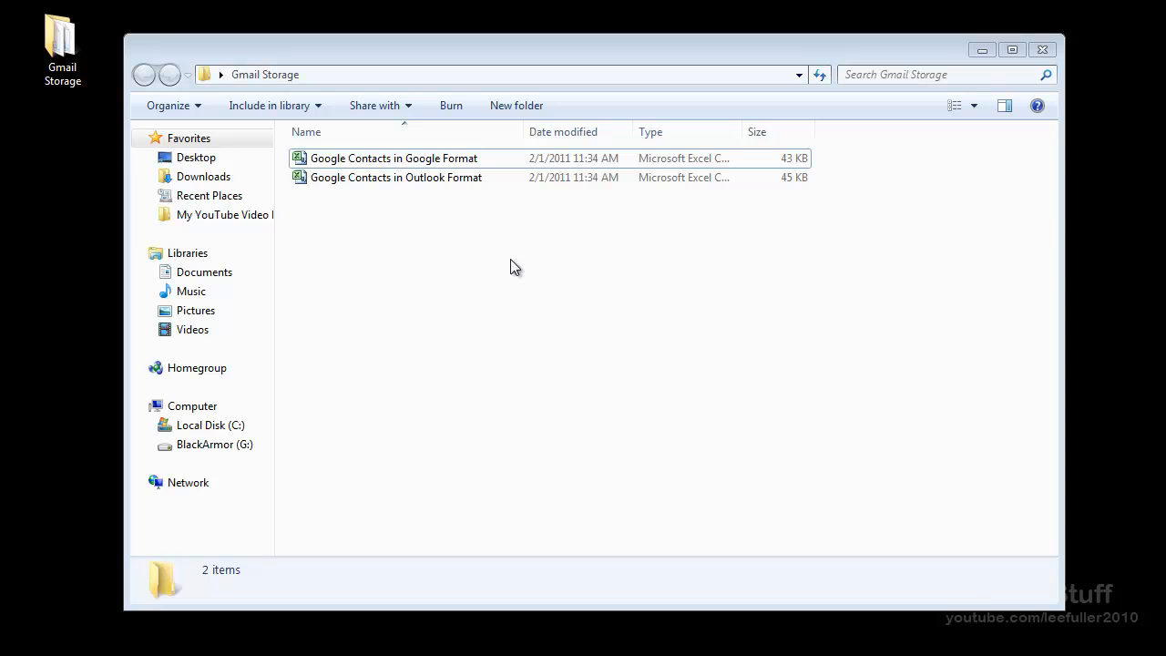
mouse_move(485, 227)
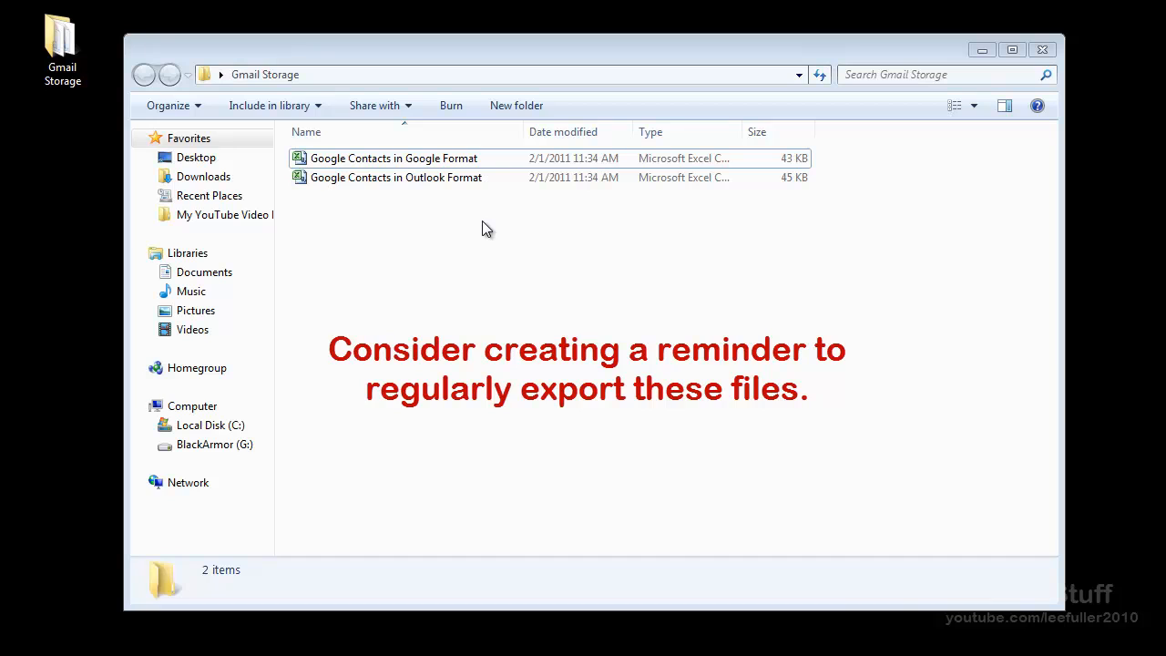
mouse_move(492, 256)
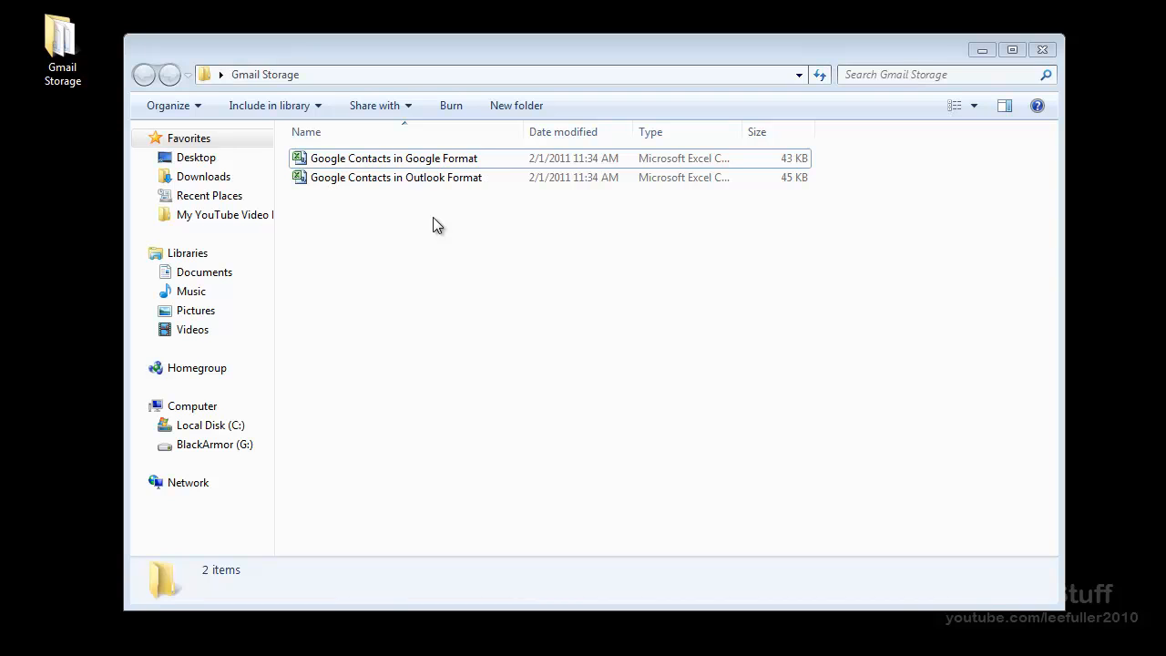
click(394, 157)
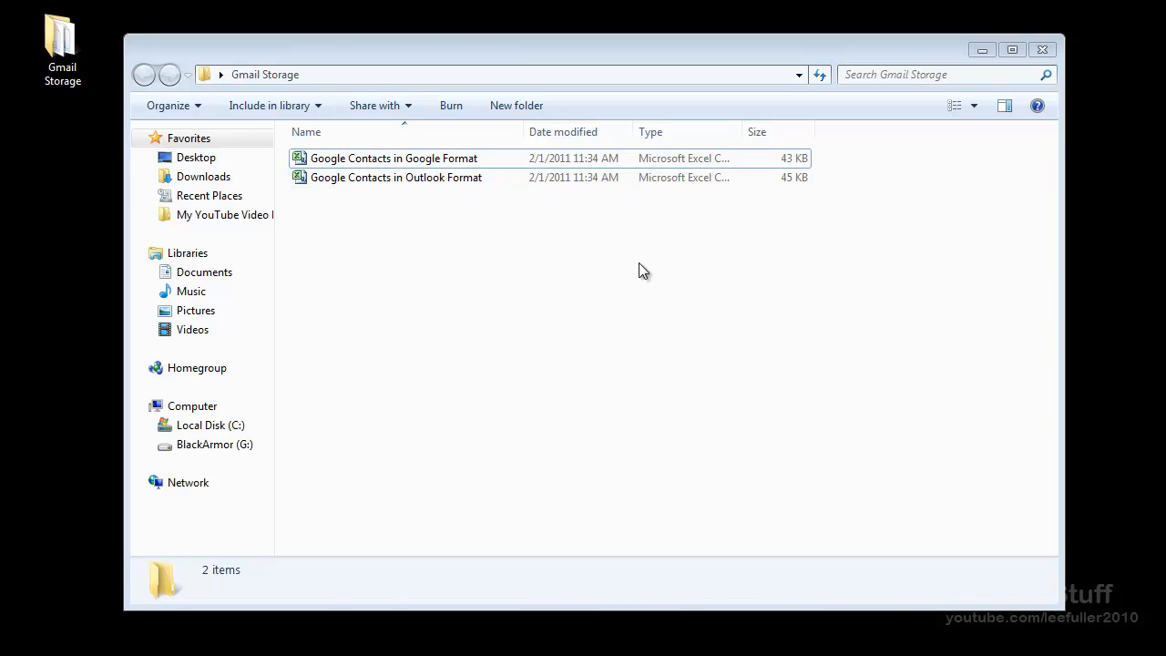
mouse_move(982, 51)
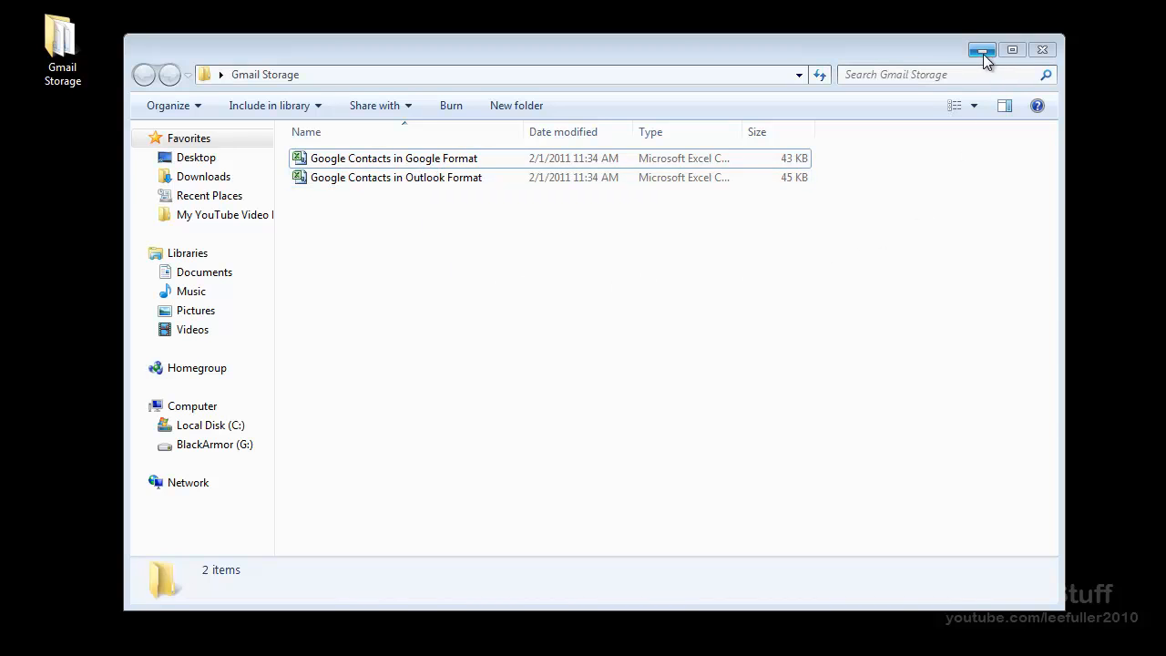
Load 'Google Contacts in Google Format' from Gmail Storage into Import contacts, then cancel the import.
click(982, 51)
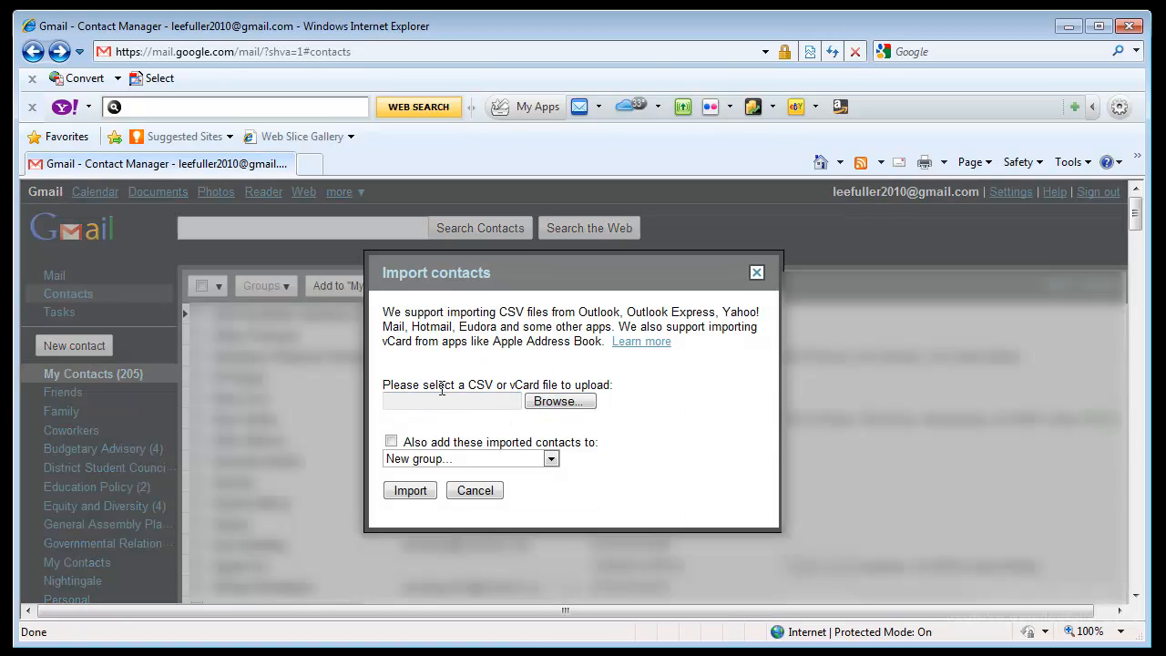
click(560, 401)
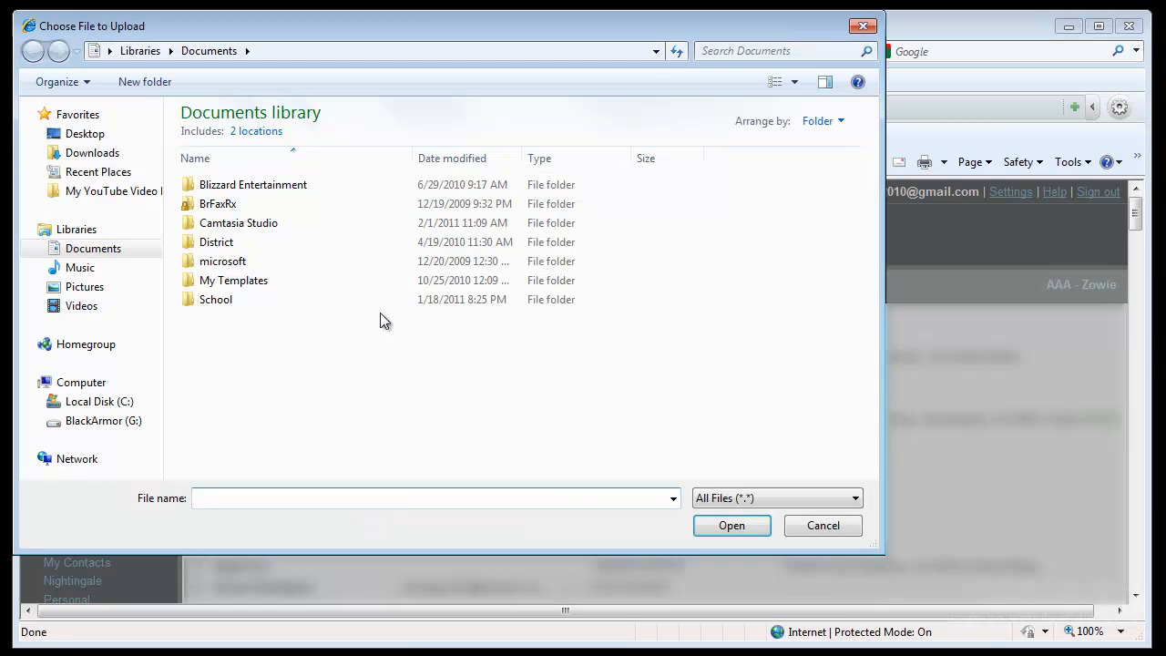
click(83, 133)
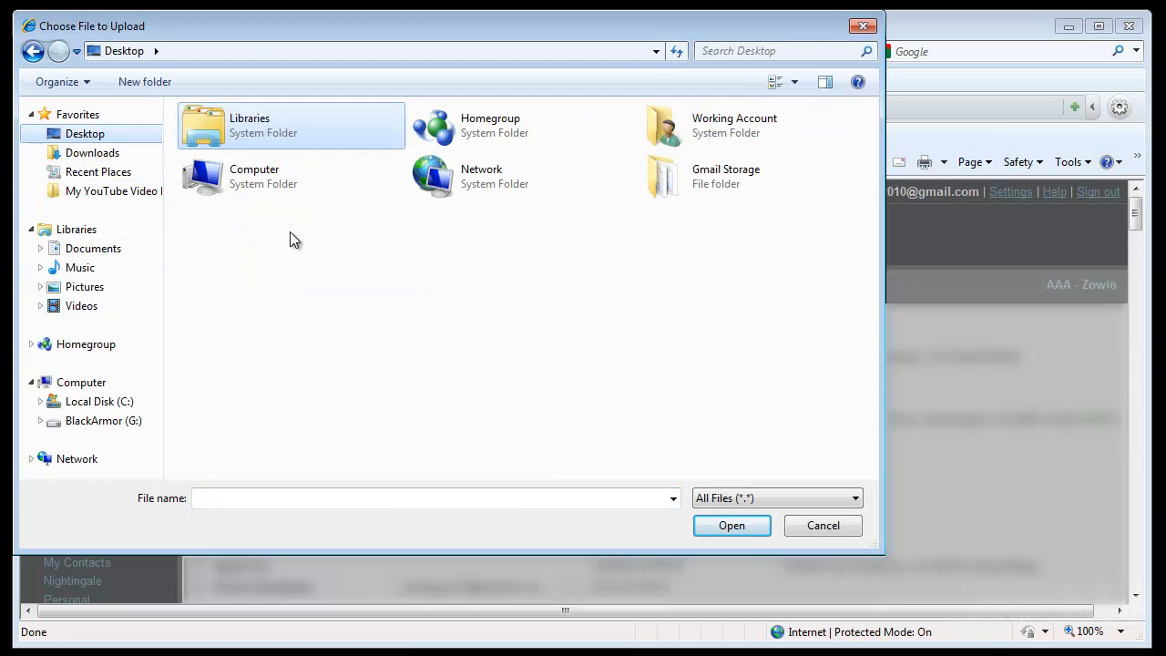
double_click(663, 175)
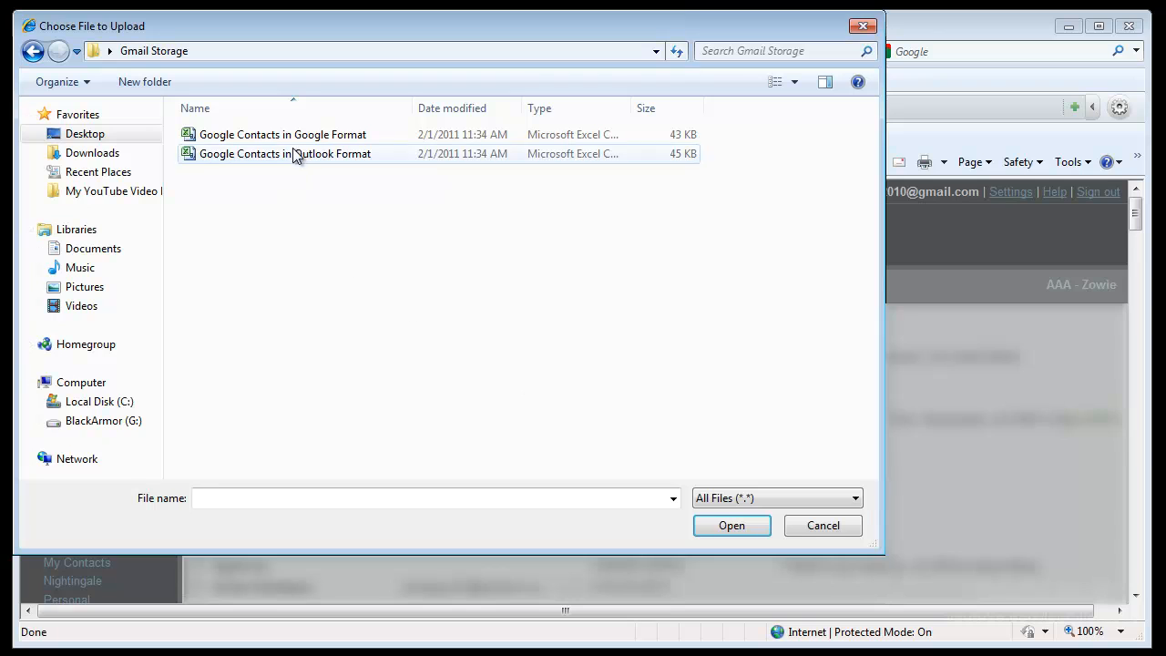
click(282, 135)
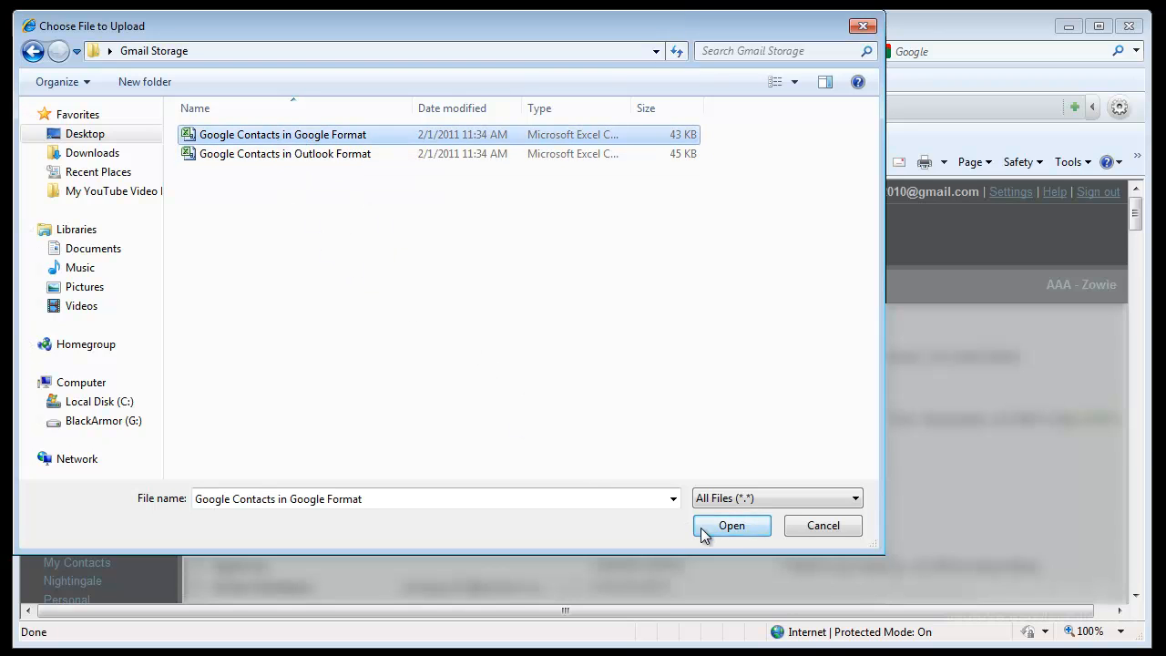
click(731, 525)
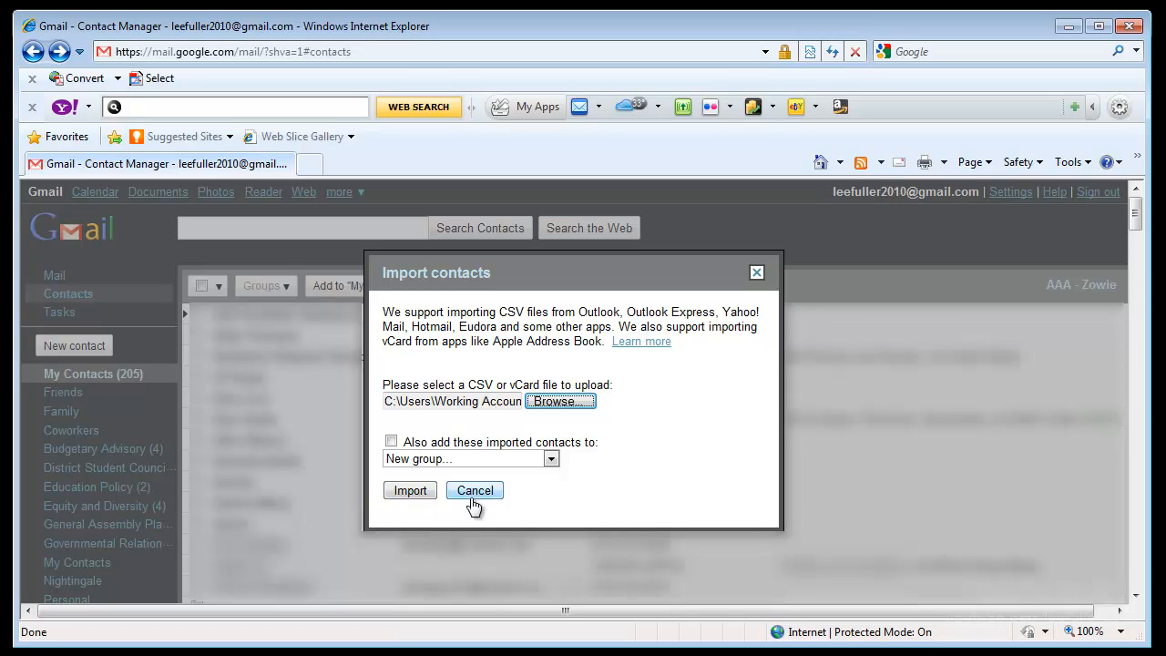
click(474, 490)
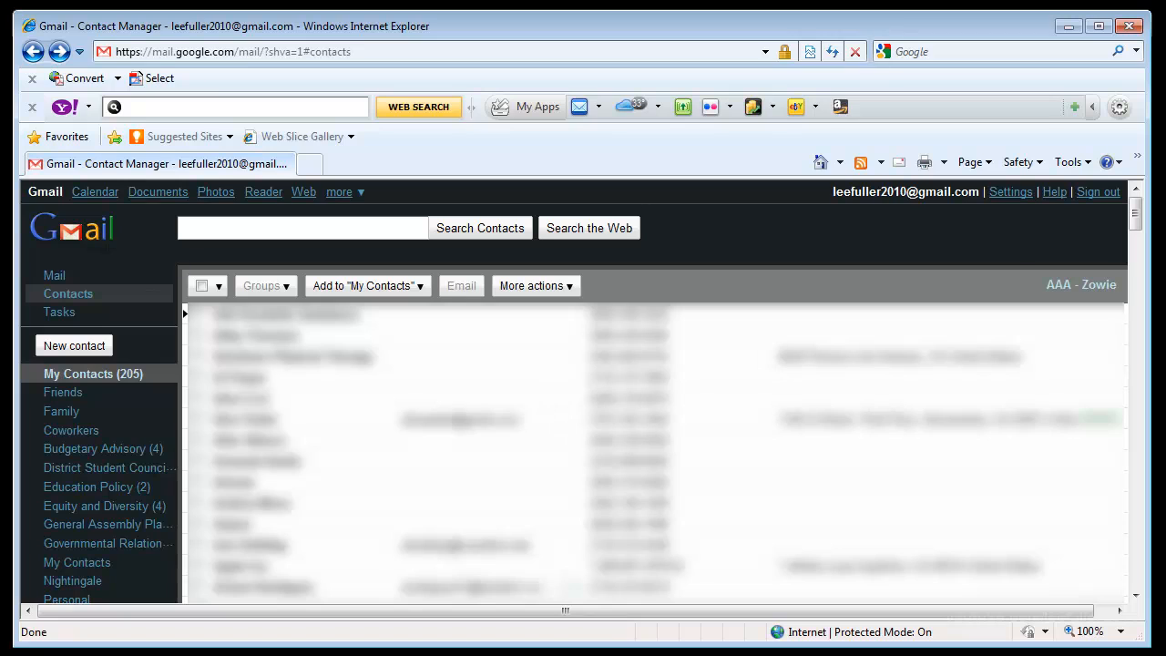
mouse_move(1053, 39)
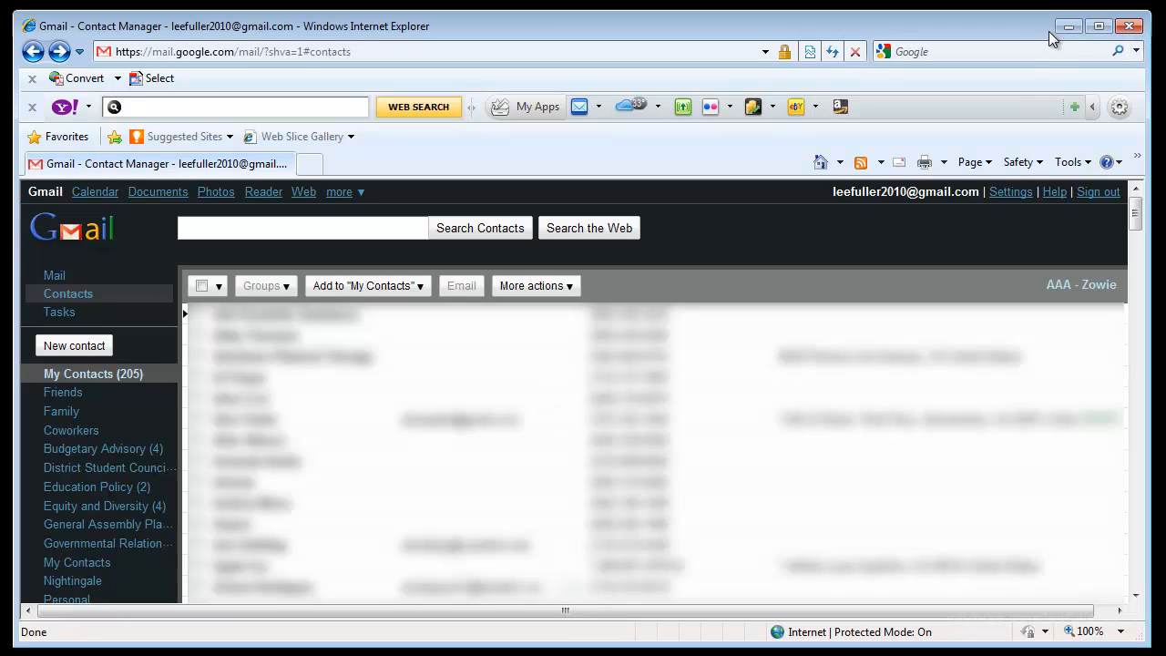
Put the Internet Explorer window away, leaving the desktop with the Gmail Storage folder.
click(1130, 26)
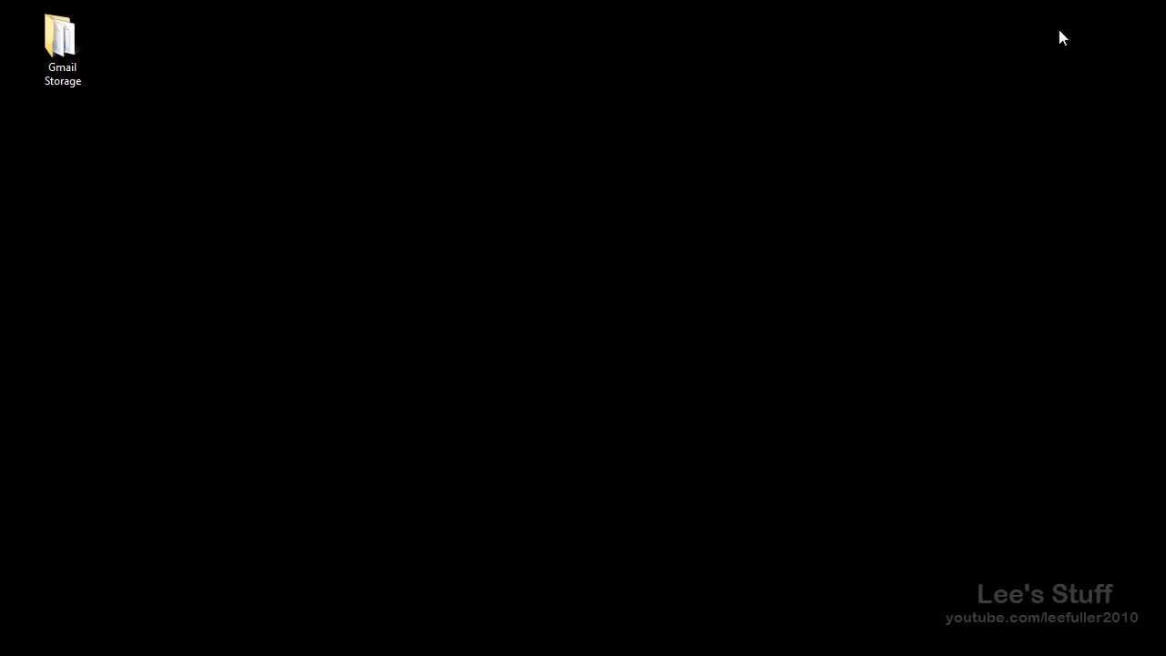